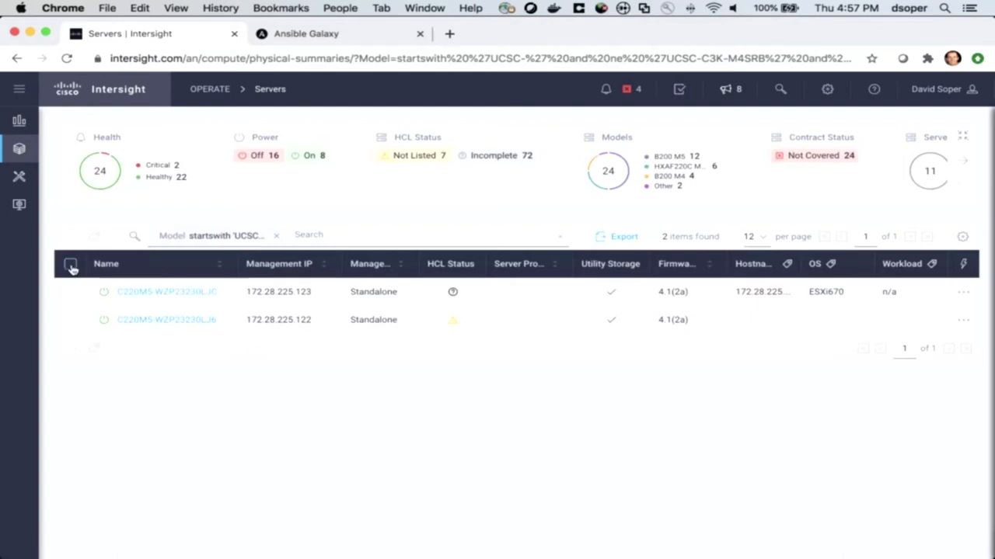
Step: Start the Upgrade Firmware wizard for both selected servers and continue past server selection
{"action": "left_click", "coordinate": [70, 264]}
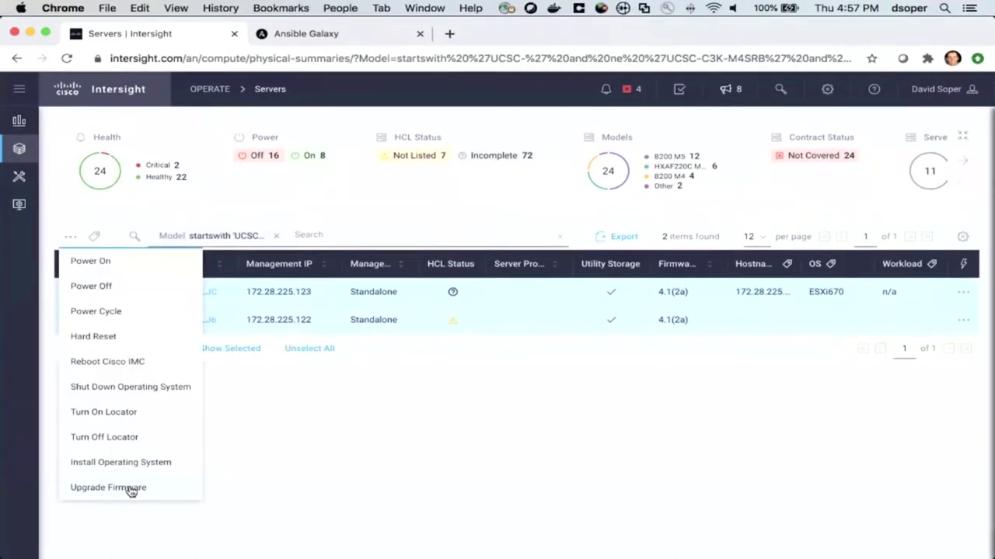
{"action": "left_click", "coordinate": [109, 487]}
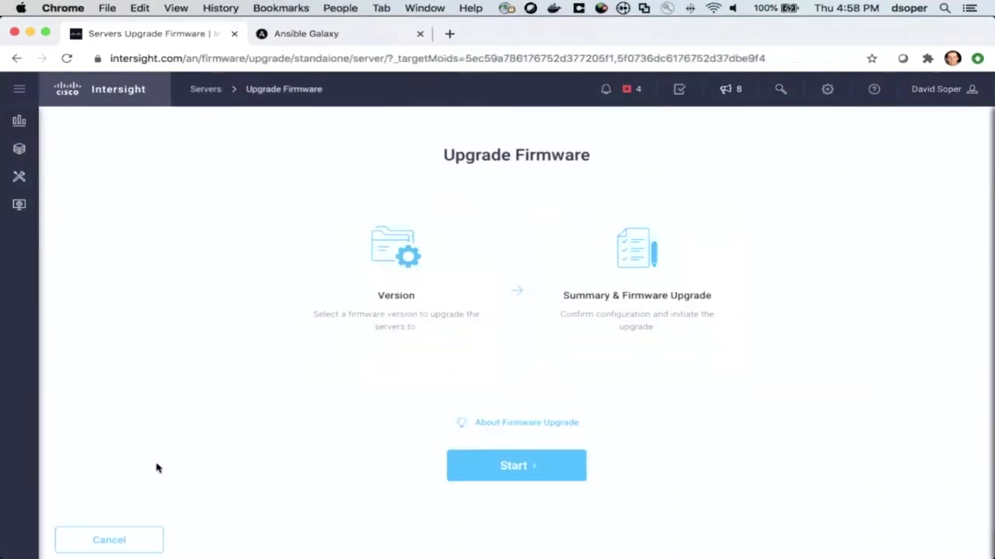
{"action": "left_click", "coordinate": [516, 466]}
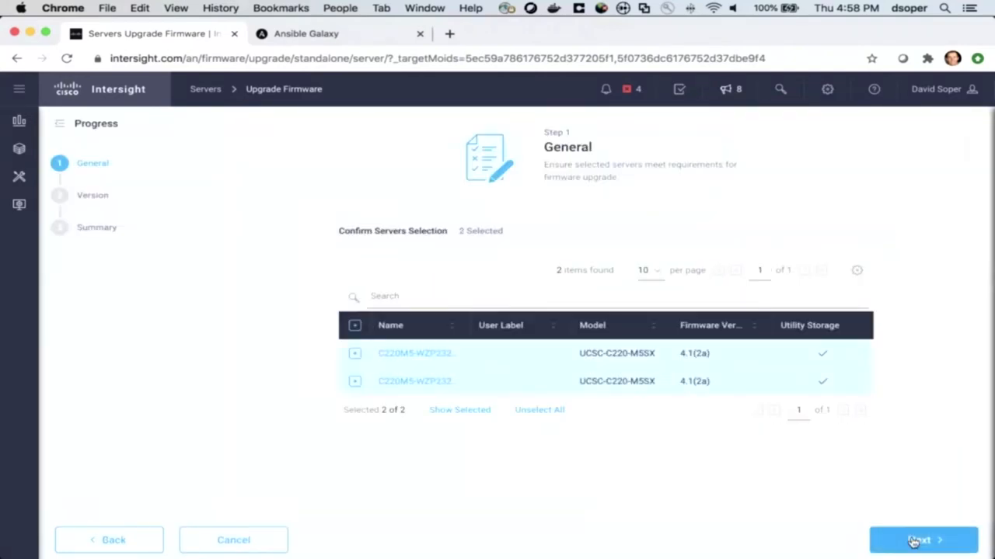
{"action": "left_click", "coordinate": [920, 540]}
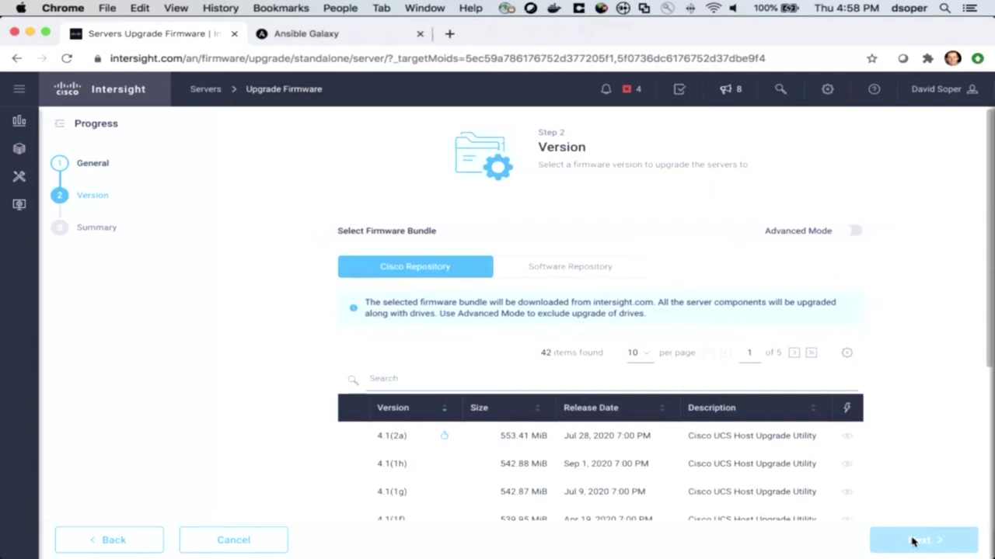
{"action": "mouse_move", "coordinate": [308, 151]}
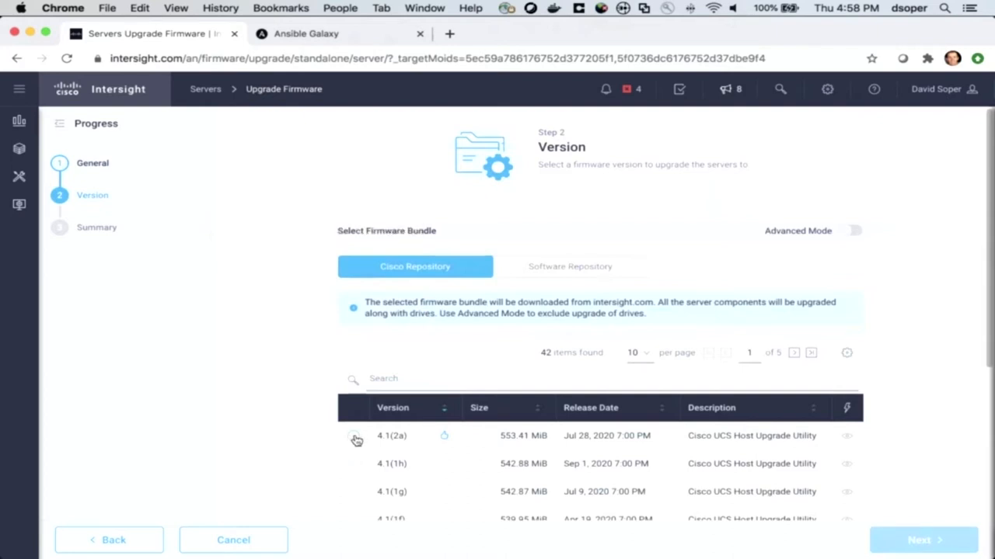
Step: Choose firmware bundle version 4.1(2a) from the Cisco repository
{"action": "left_click", "coordinate": [355, 438]}
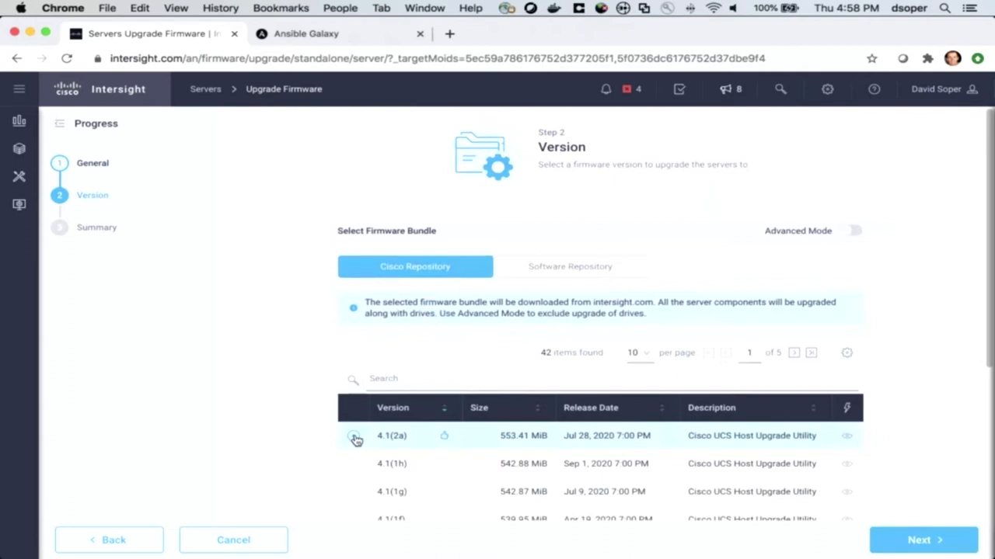
{"action": "left_click", "coordinate": [353, 436]}
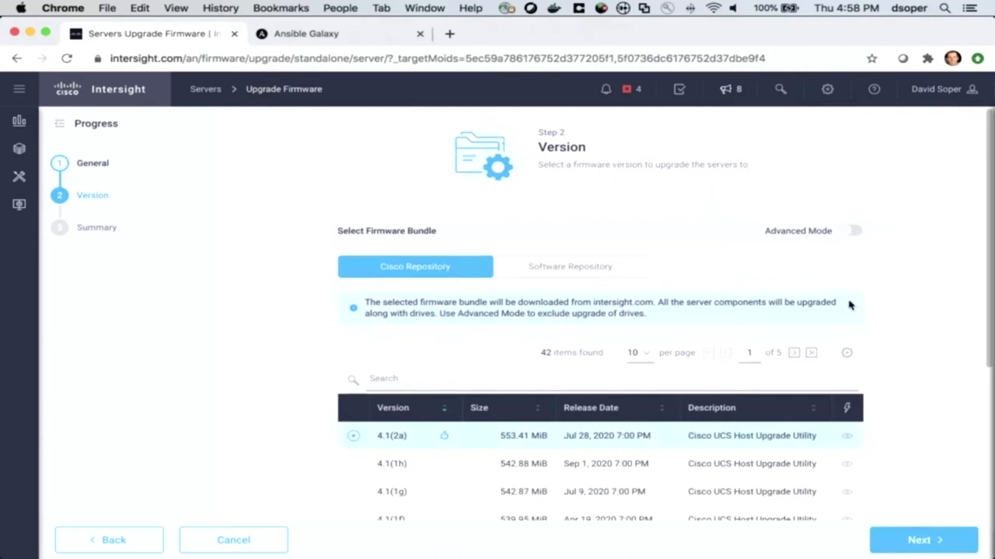
{"action": "mouse_move", "coordinate": [873, 89]}
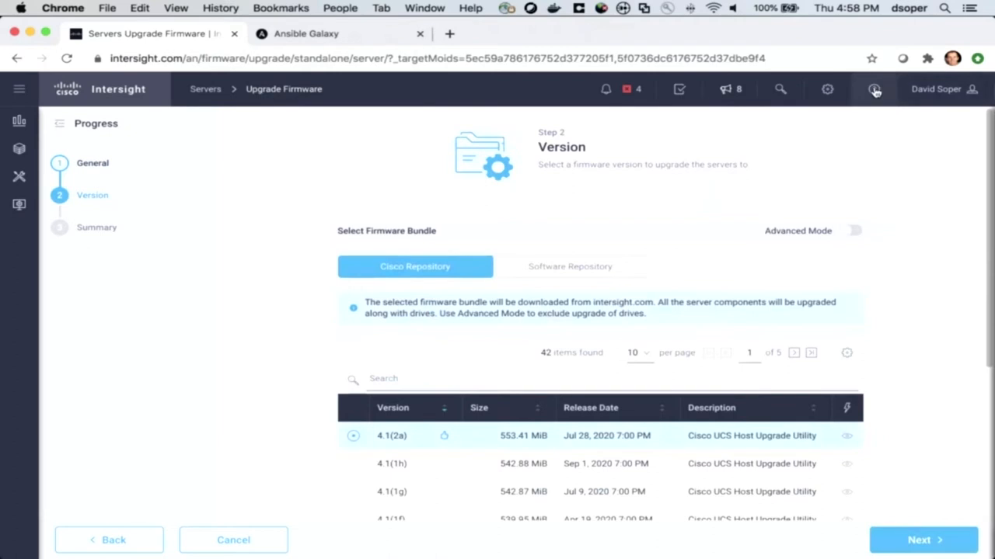
Step: Reach the Cisco Intersight help center via Get More Help on Cisco Intersight
{"action": "left_click", "coordinate": [874, 89]}
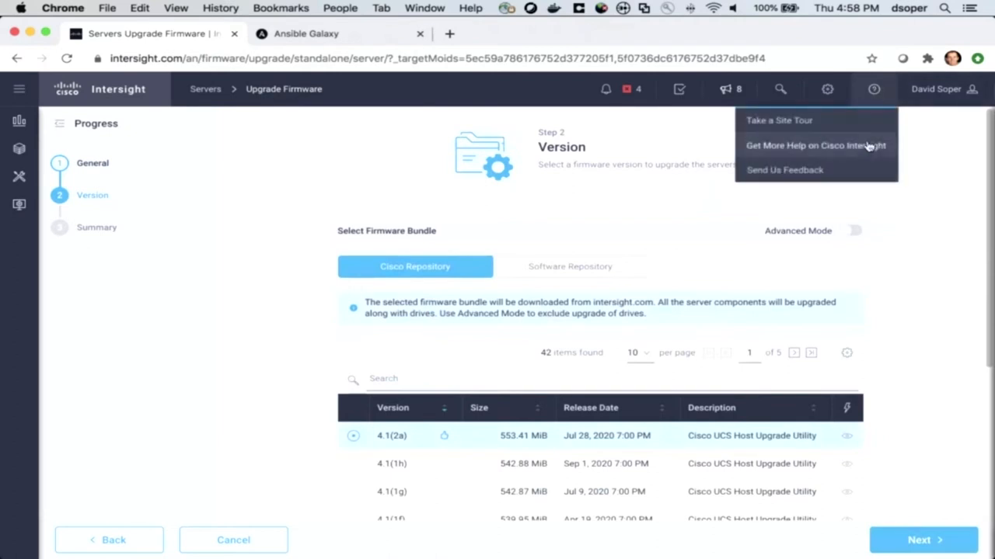
{"action": "left_click", "coordinate": [814, 146]}
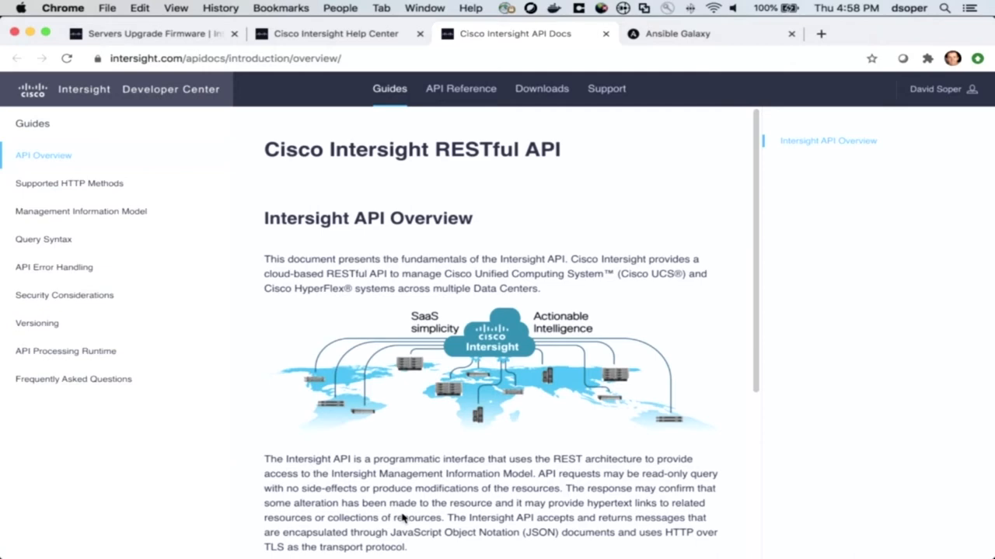
{"action": "mouse_move", "coordinate": [653, 284]}
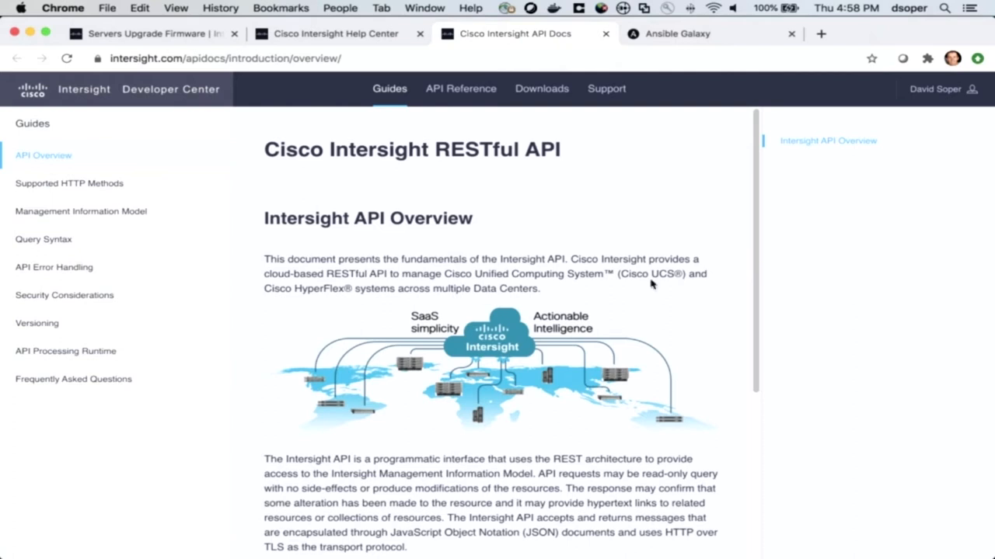
{"action": "mouse_move", "coordinate": [336, 238]}
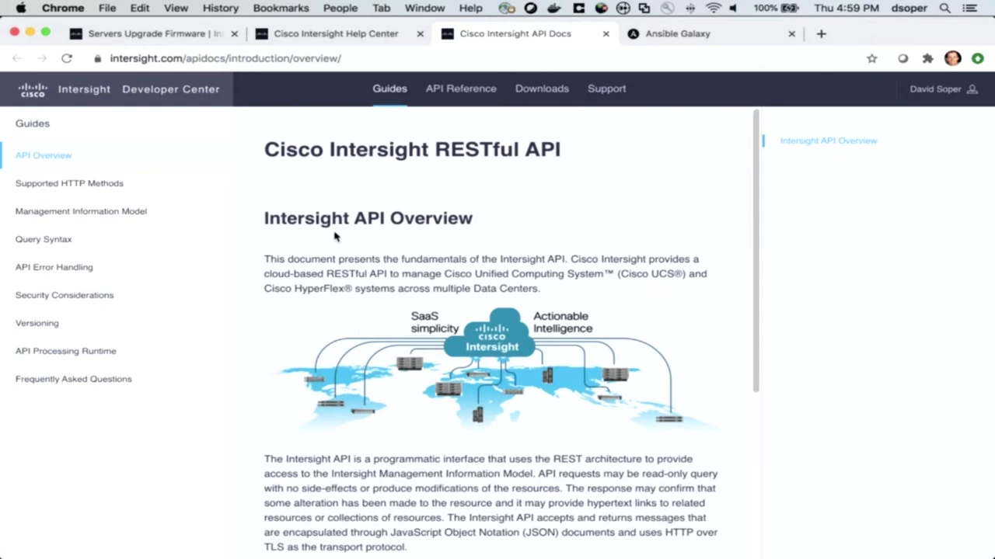
{"action": "mouse_move", "coordinate": [228, 220]}
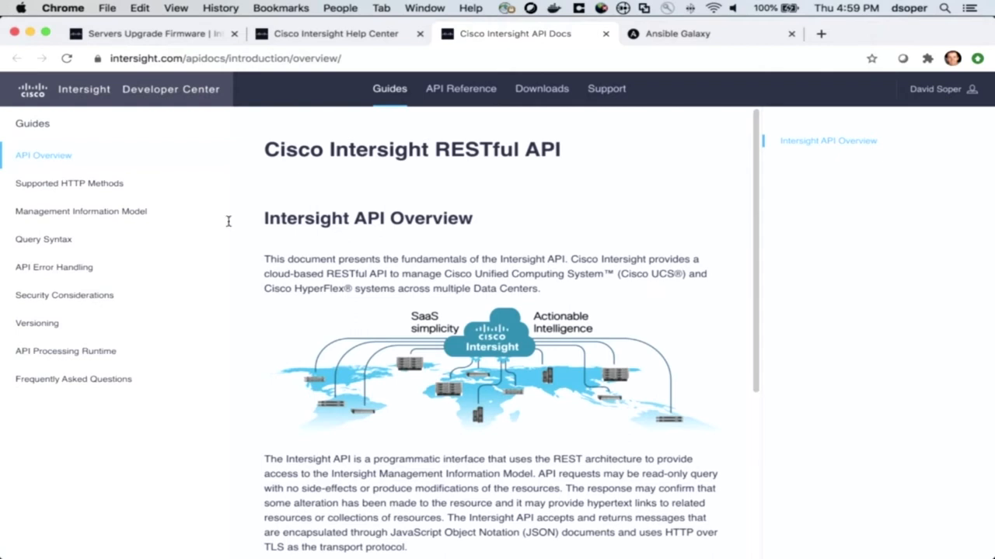
Step: Review the query syntax guide, then search the API reference for 'firmware'
{"action": "left_click", "coordinate": [43, 239]}
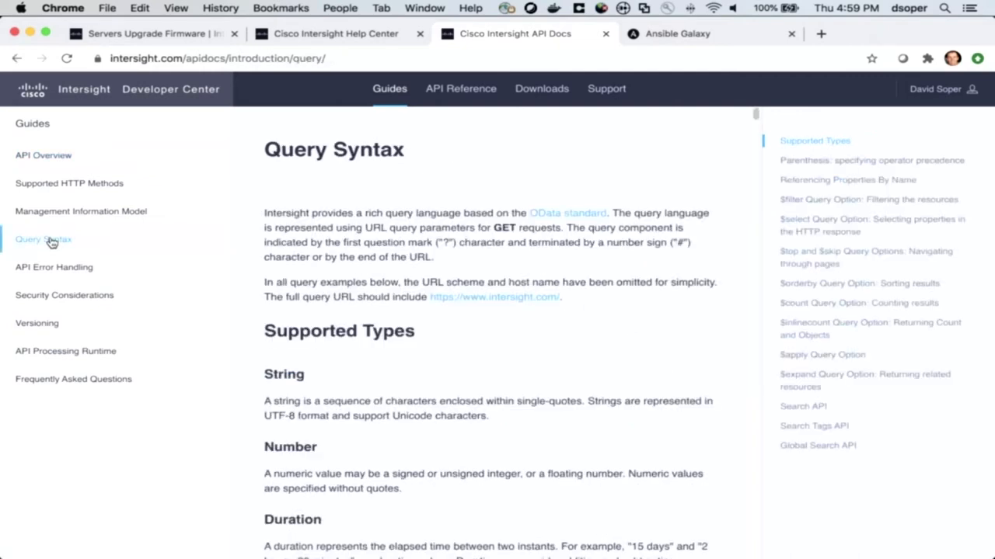
{"action": "mouse_move", "coordinate": [648, 155]}
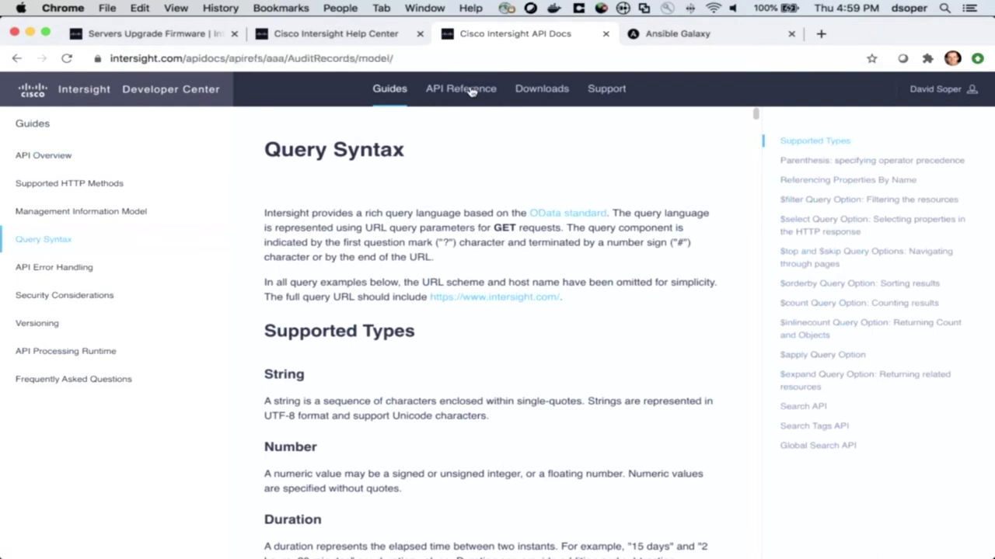
{"action": "left_click", "coordinate": [460, 89]}
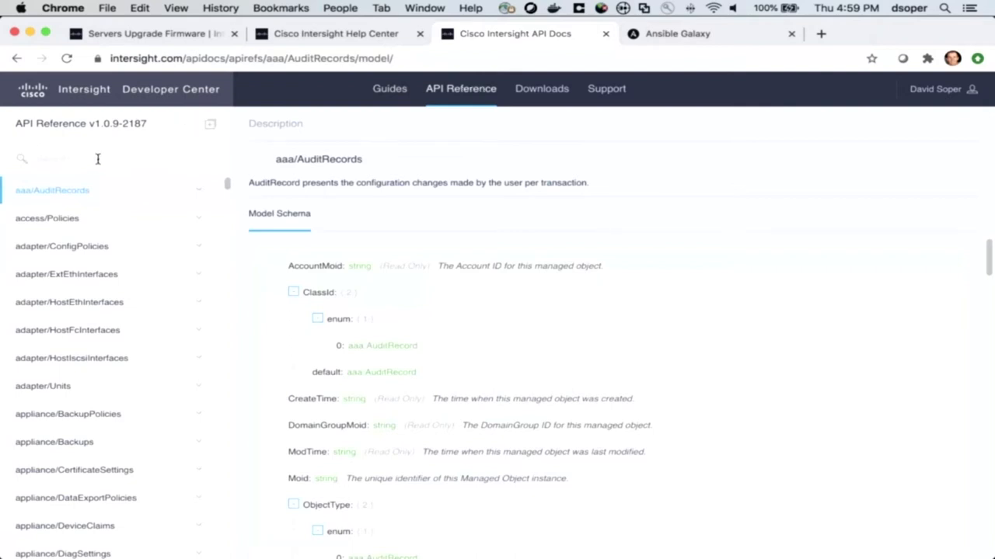
{"action": "type", "text": "firmware"}
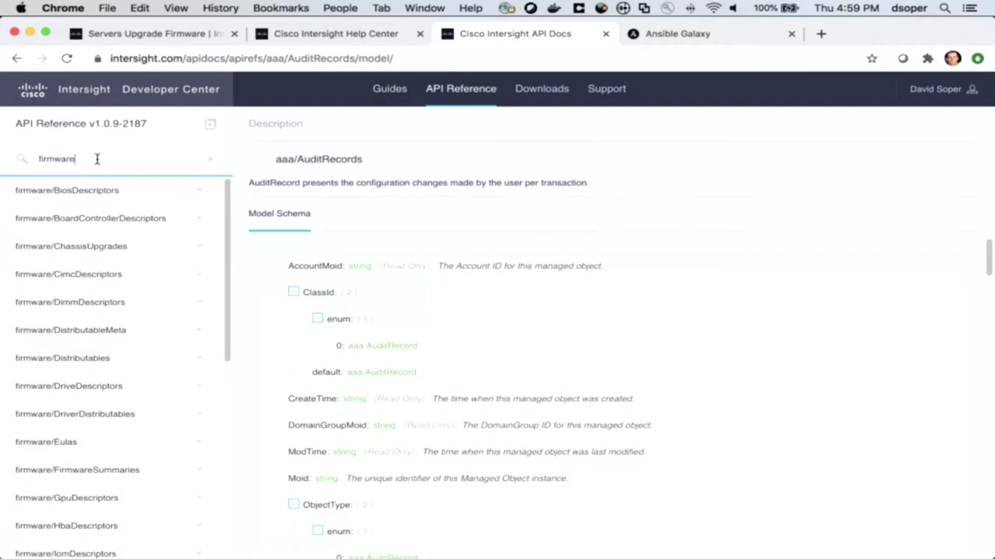
{"action": "mouse_move", "coordinate": [90, 359]}
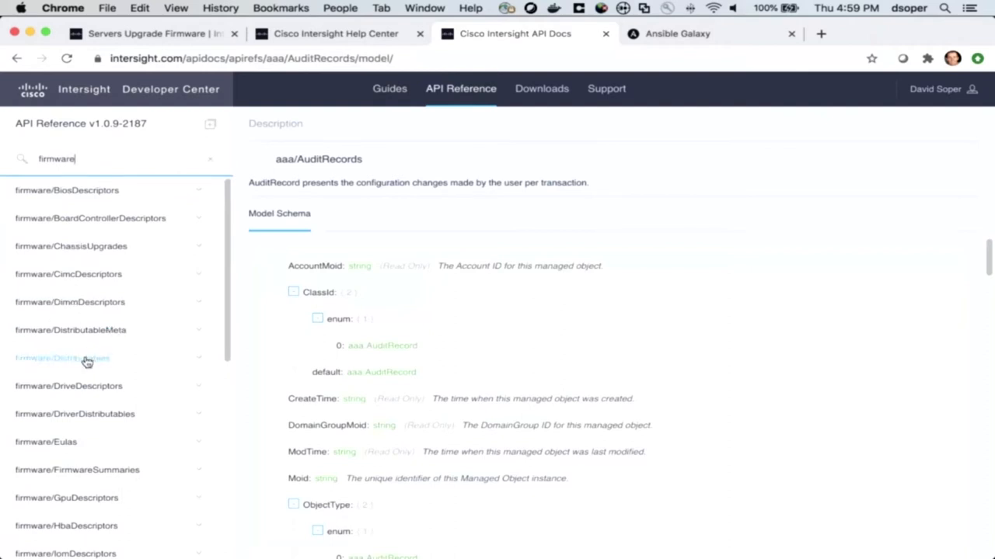
Step: Load the GET Read request for firmware/Distributables into the REST client
{"action": "left_click", "coordinate": [70, 358]}
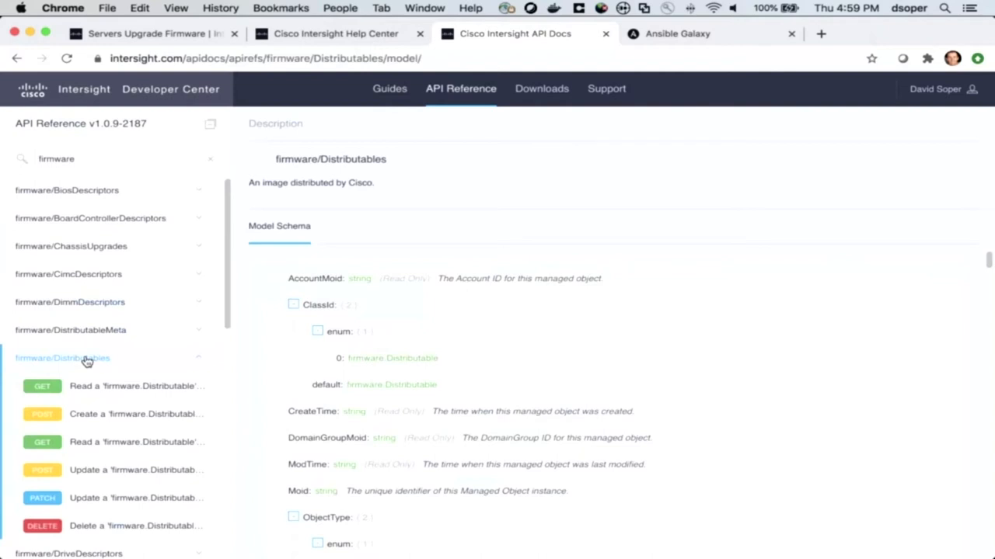
{"action": "mouse_move", "coordinate": [81, 361]}
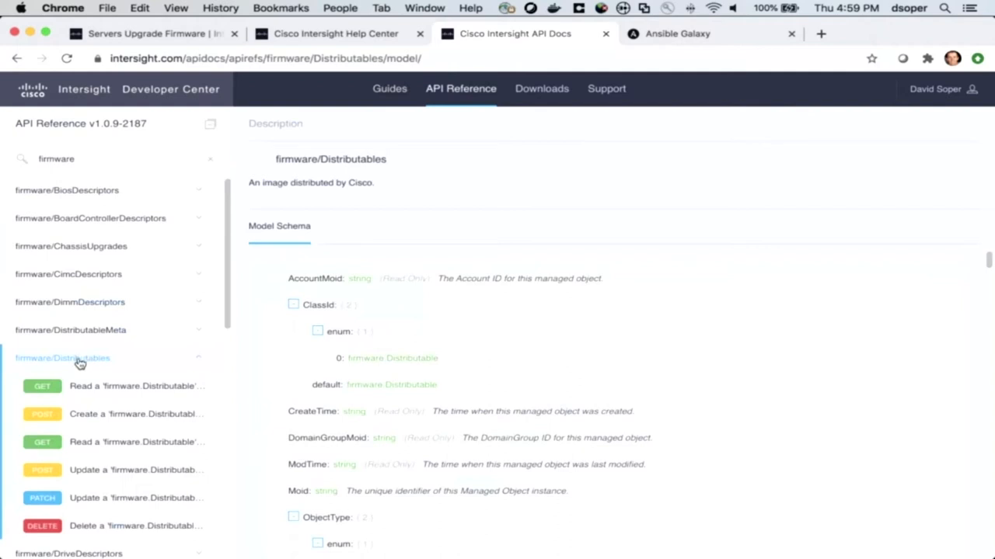
{"action": "left_click", "coordinate": [42, 386]}
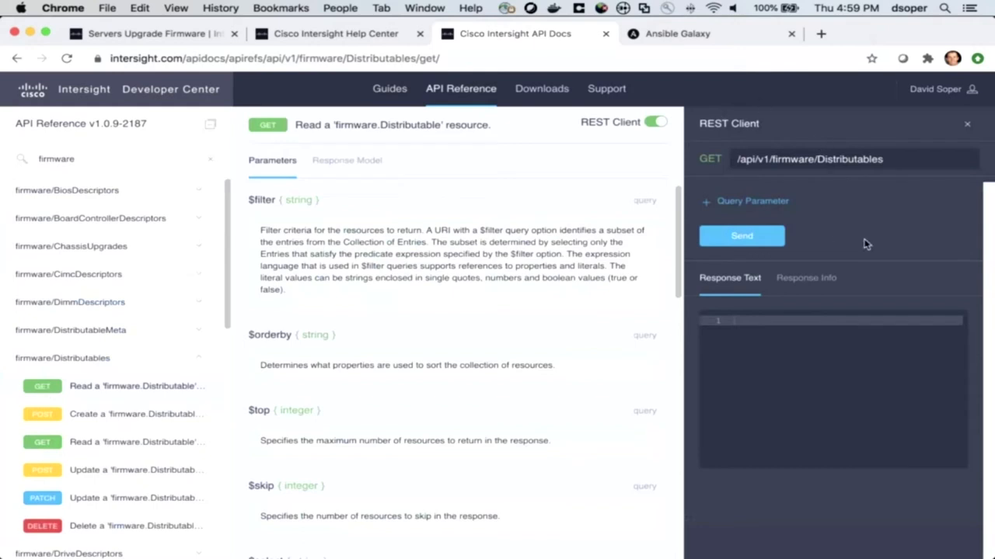
{"action": "mouse_move", "coordinate": [841, 212]}
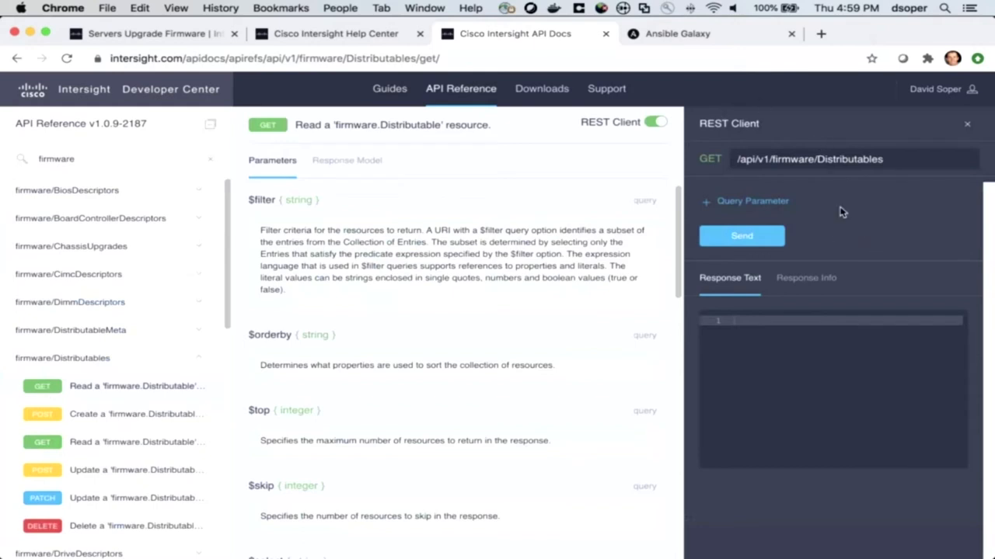
Step: Send the Distributables request with a $select parameter of Version,RecommendedBuild
{"action": "left_click", "coordinate": [746, 202]}
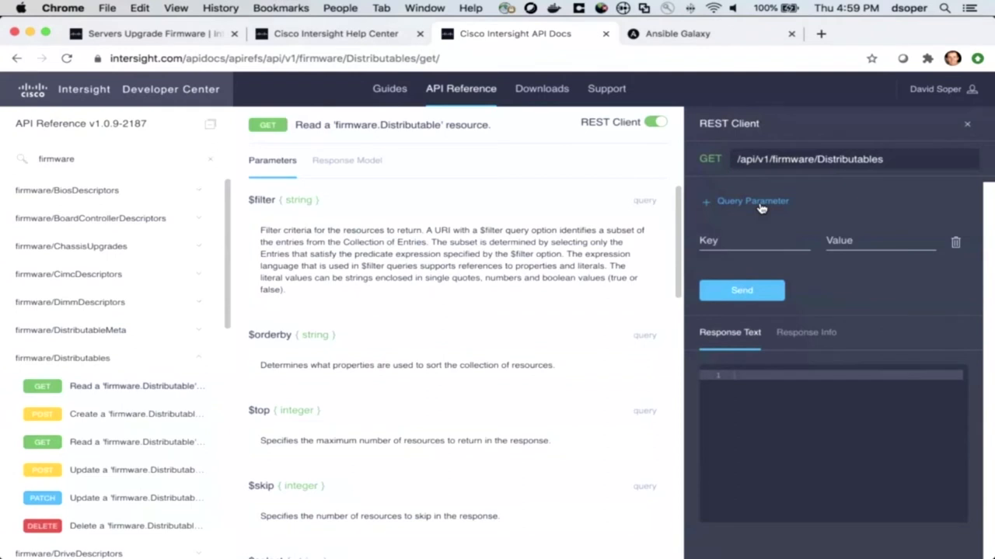
{"action": "left_click", "coordinate": [754, 242]}
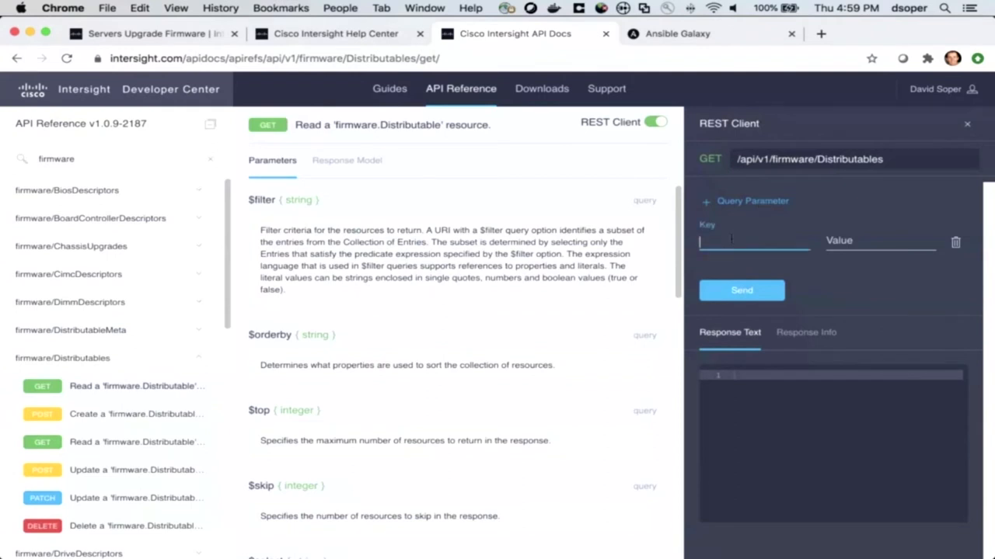
{"action": "type", "text": "$selec"}
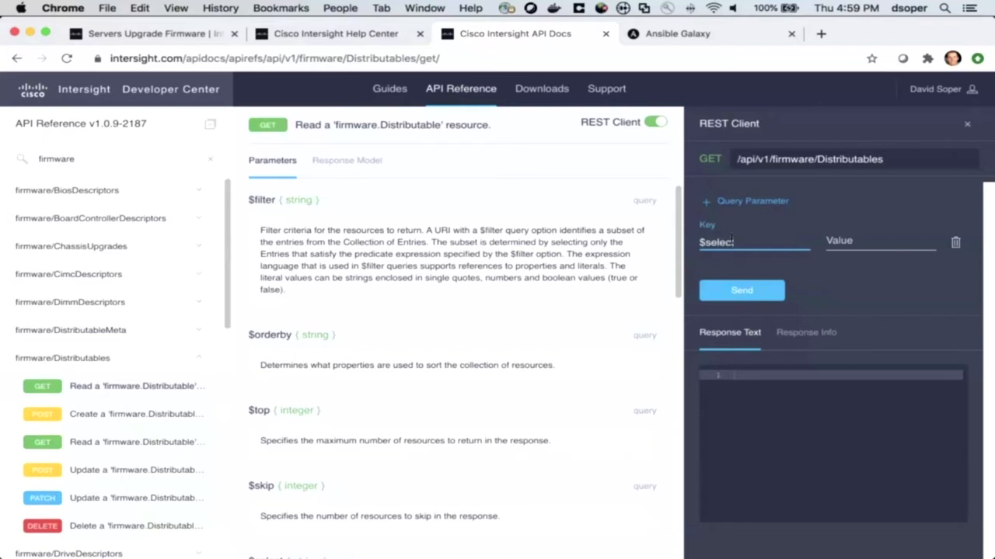
{"action": "left_click", "coordinate": [880, 242]}
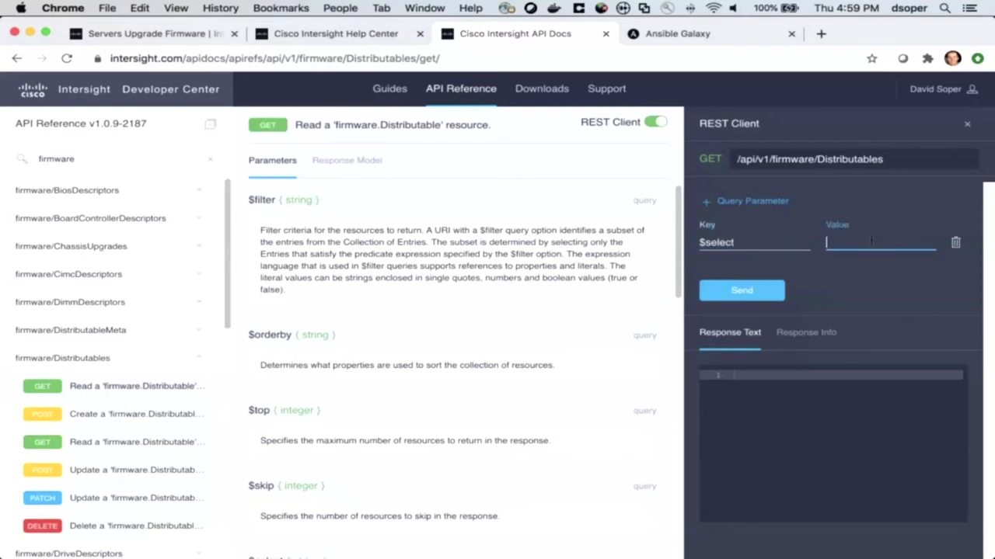
{"action": "type", "text": "Version,Recommended"}
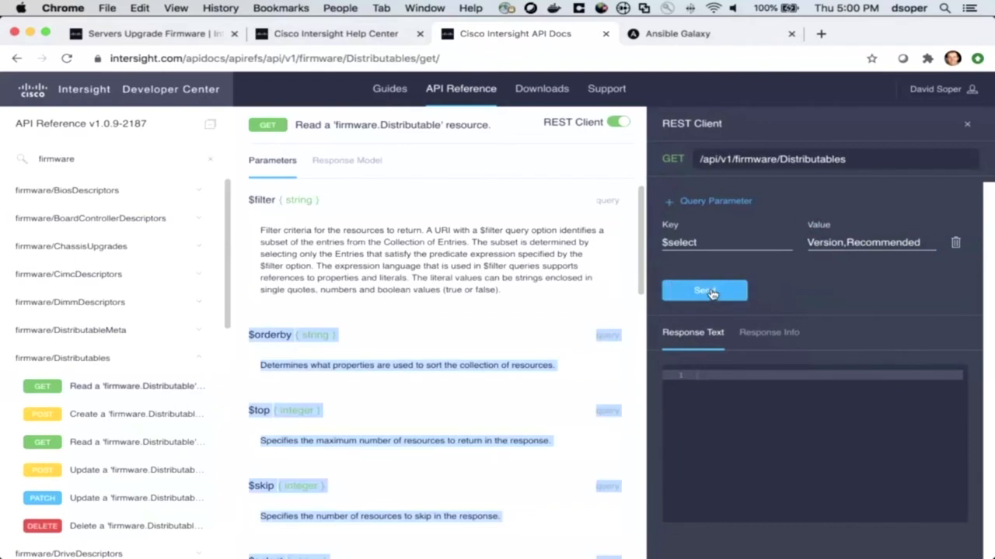
{"action": "left_click", "coordinate": [704, 290]}
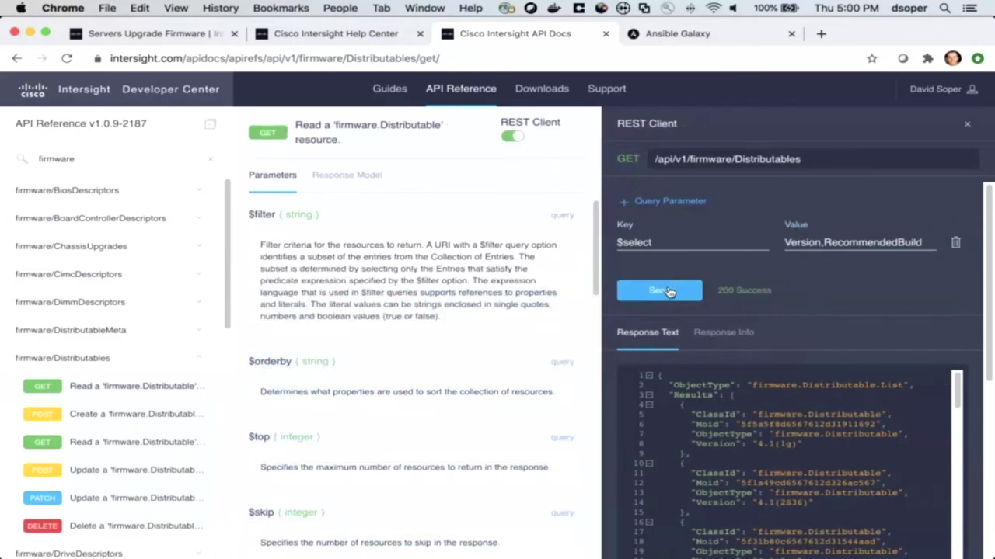
Step: Rerun the query so each entry returns its Version and RecommendedBuild fields
{"action": "left_click", "coordinate": [659, 291]}
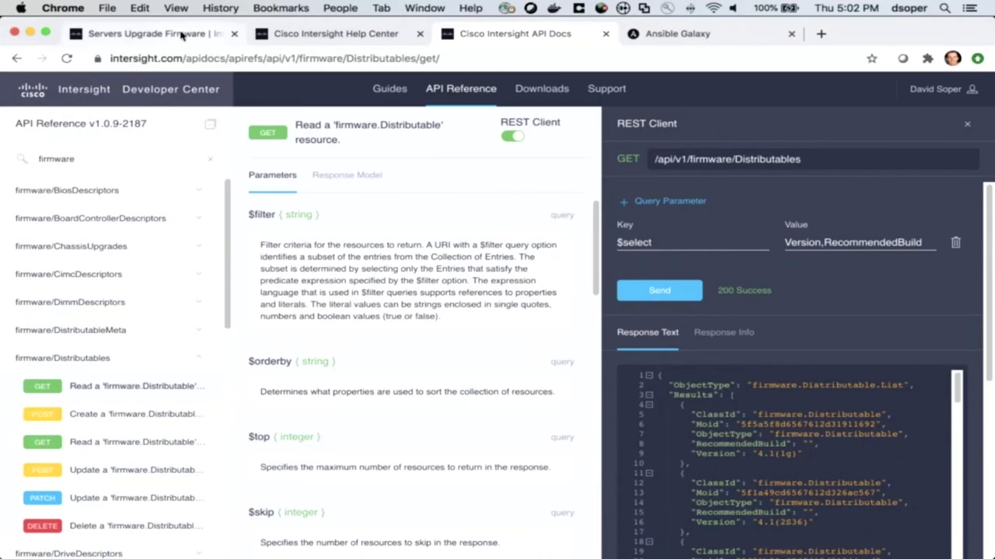
Step: Return to the Intersight Servers inventory listing the two standalone servers
{"action": "left_click", "coordinate": [153, 35]}
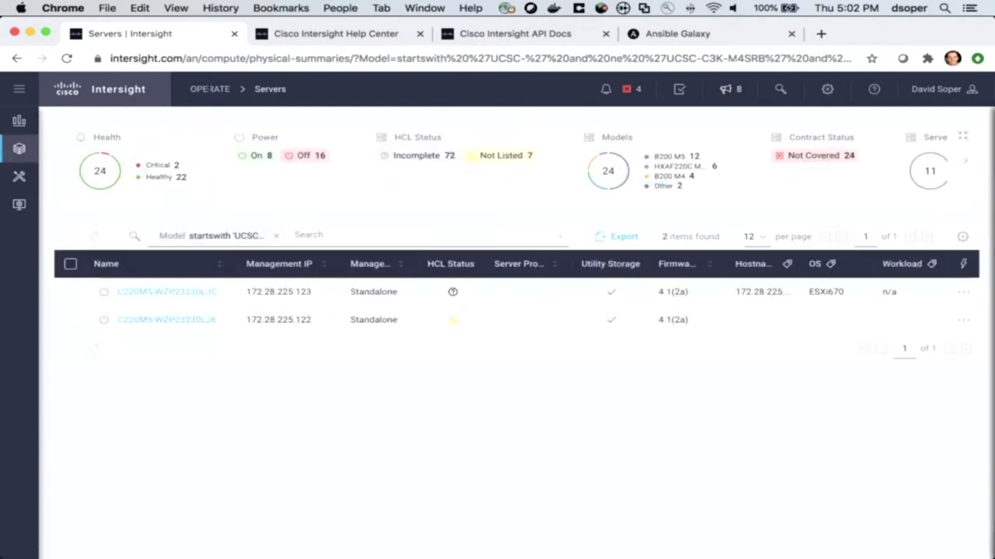
{"action": "mouse_move", "coordinate": [454, 303]}
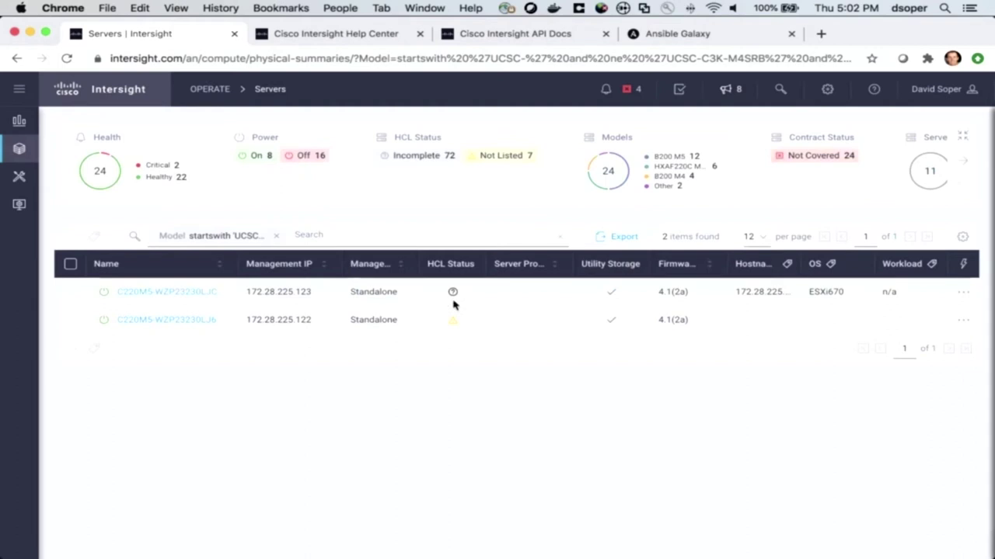
{"action": "mouse_move", "coordinate": [526, 295]}
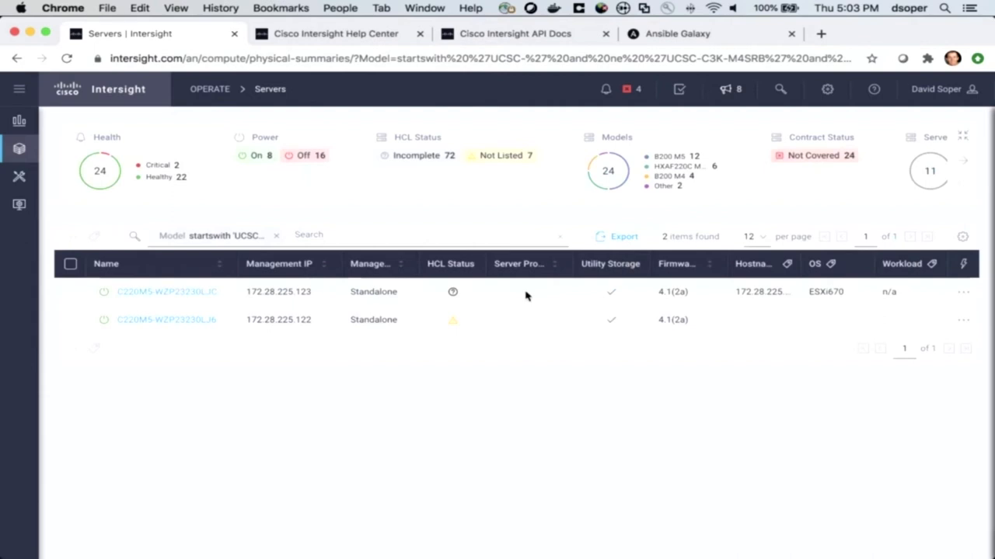
{"action": "mouse_move", "coordinate": [665, 105]}
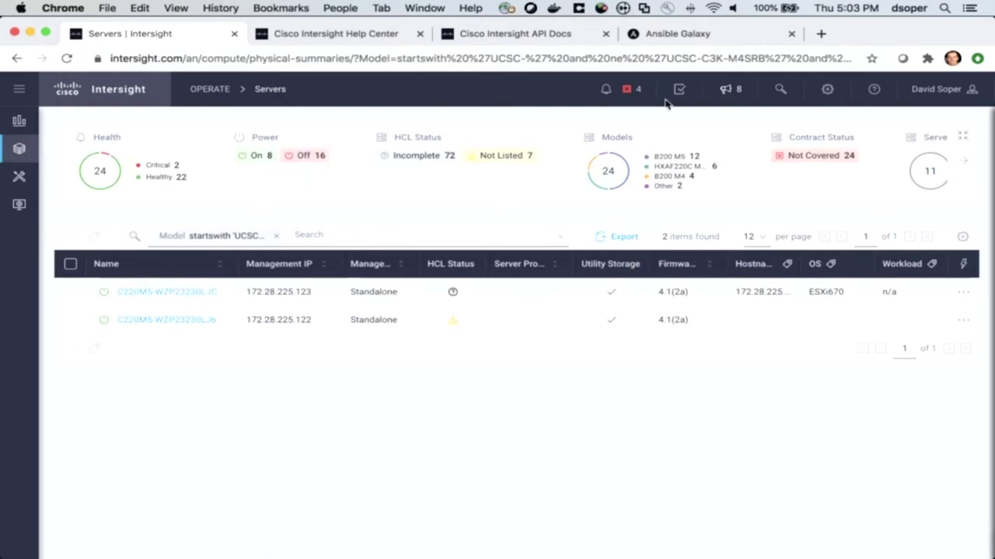
Step: Review the cisco.intersight collection on Ansible Galaxy, then return to the servers page
{"action": "left_click", "coordinate": [677, 34]}
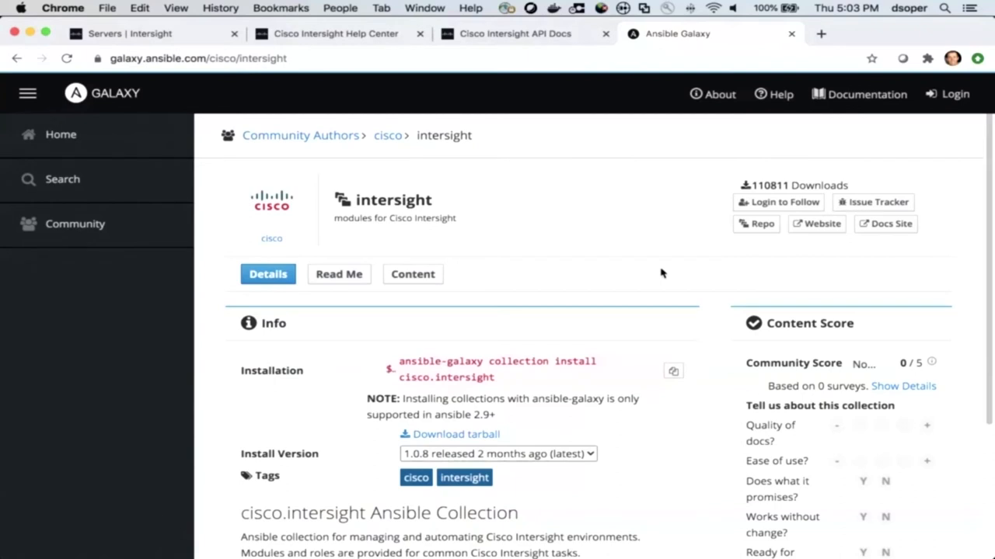
{"action": "mouse_move", "coordinate": [507, 365]}
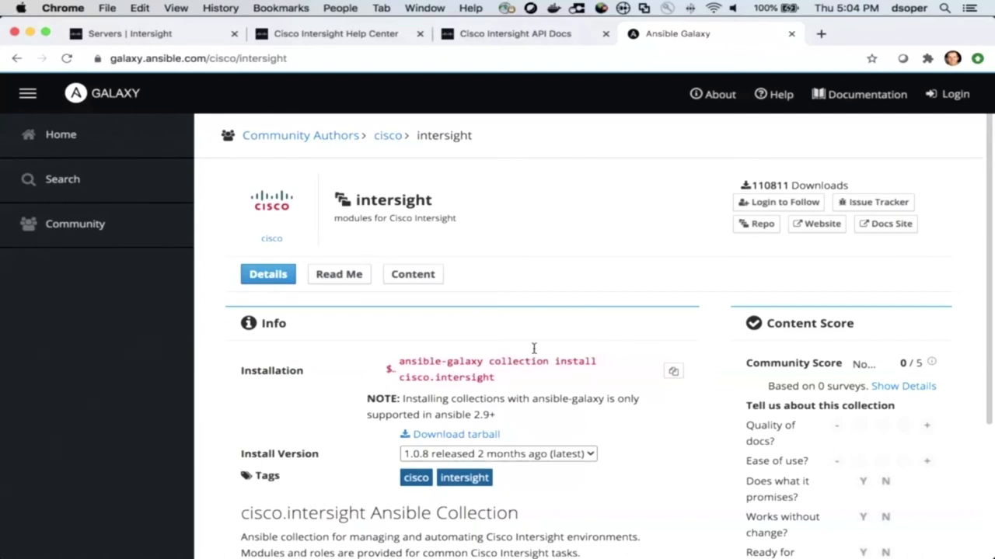
{"action": "left_click", "coordinate": [125, 34]}
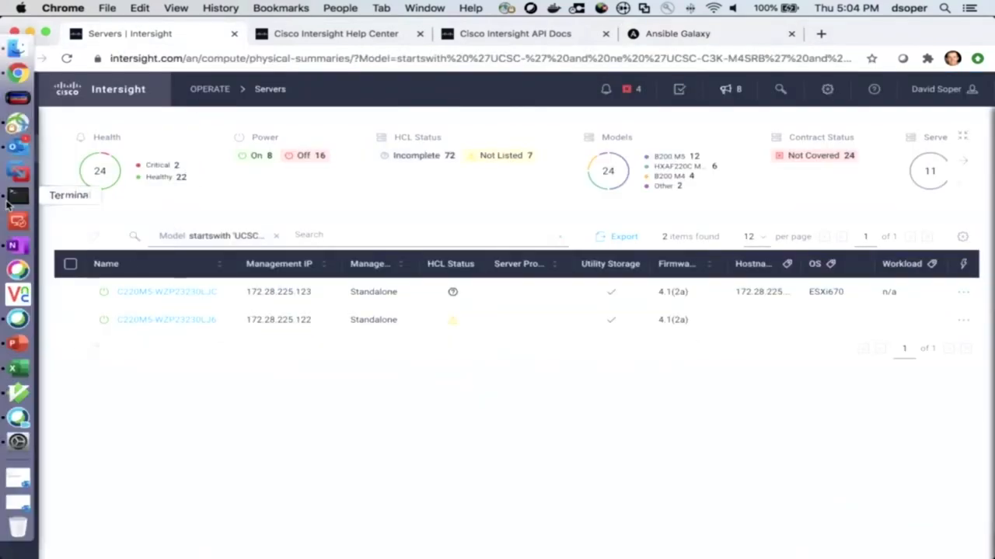
Step: List the YAML playbooks in the playbooks folder with ls *.yml and begin a less command
{"action": "left_click", "coordinate": [17, 195]}
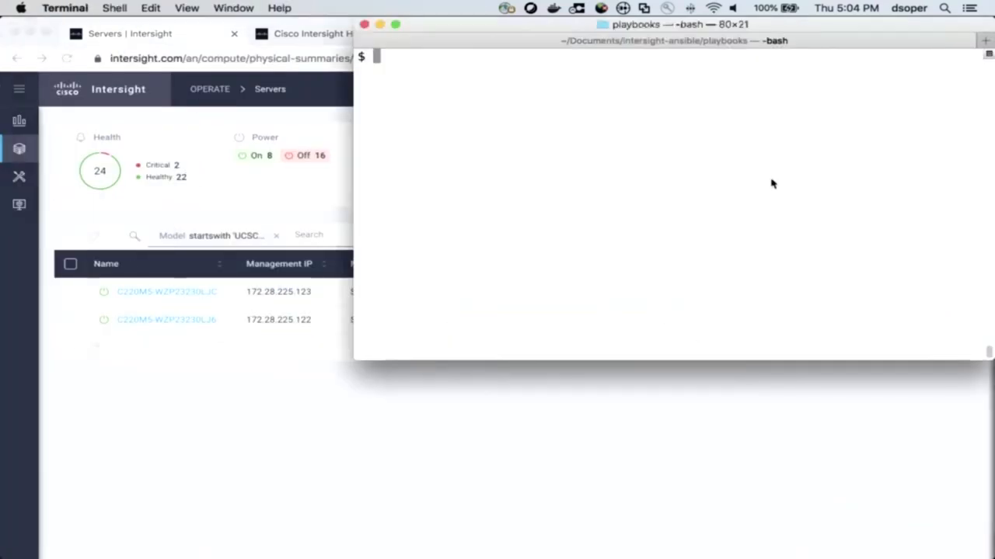
{"action": "type", "text": "ls *.yml"}
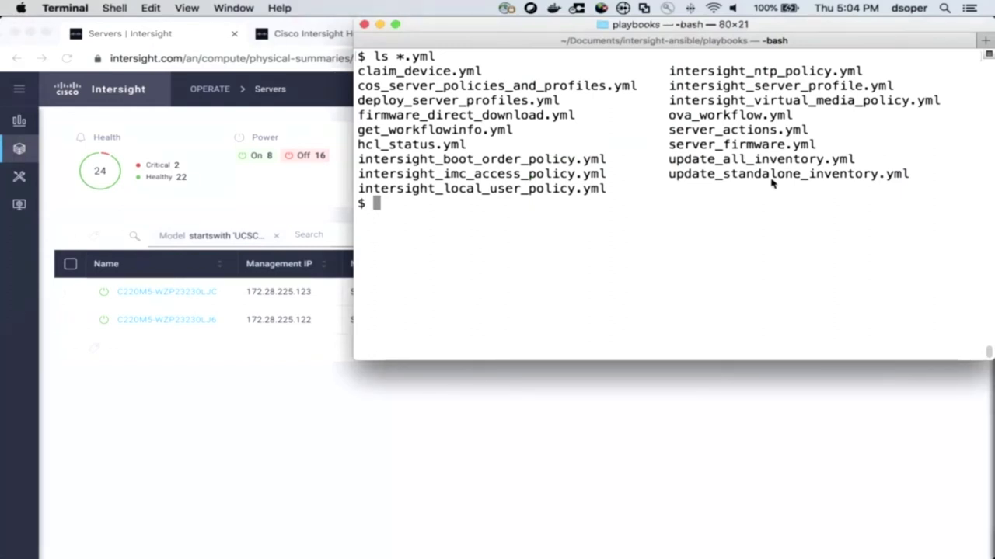
{"action": "type", "text": "less"}
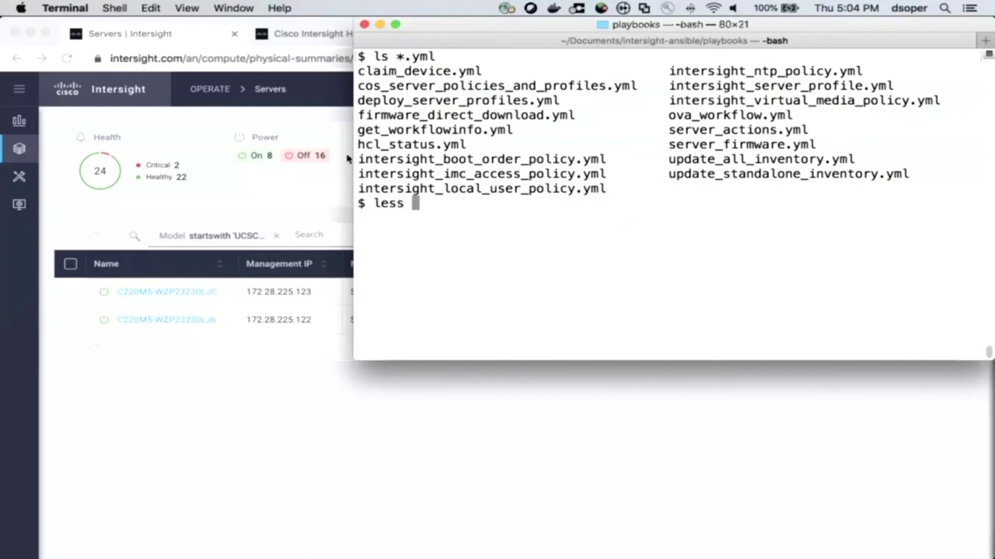
Step: Page through intersight_boot_order_policy.yml in less, noting the local disk boot device, then quit
{"action": "double_click", "coordinate": [482, 159]}
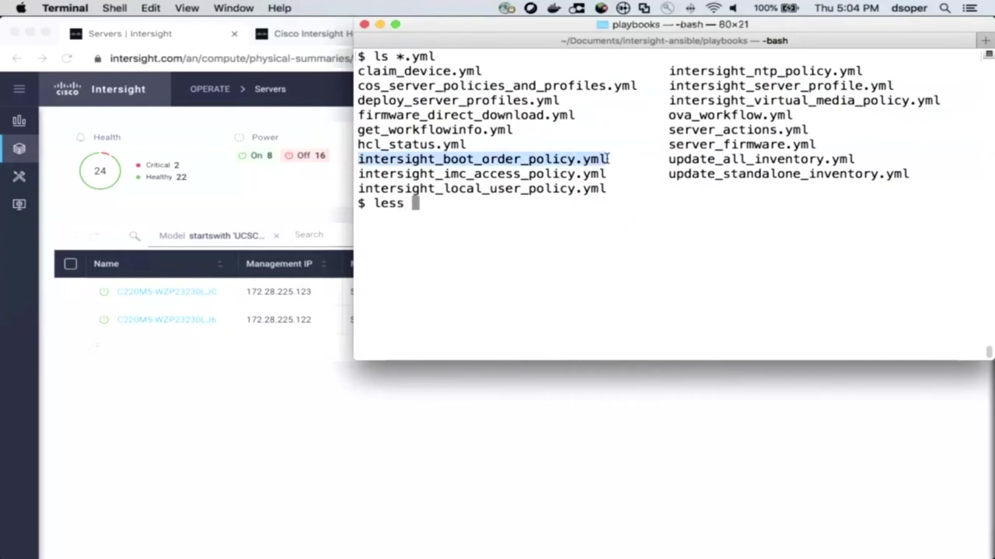
{"action": "type", "text": "intersight_boot_order_policy.yml"}
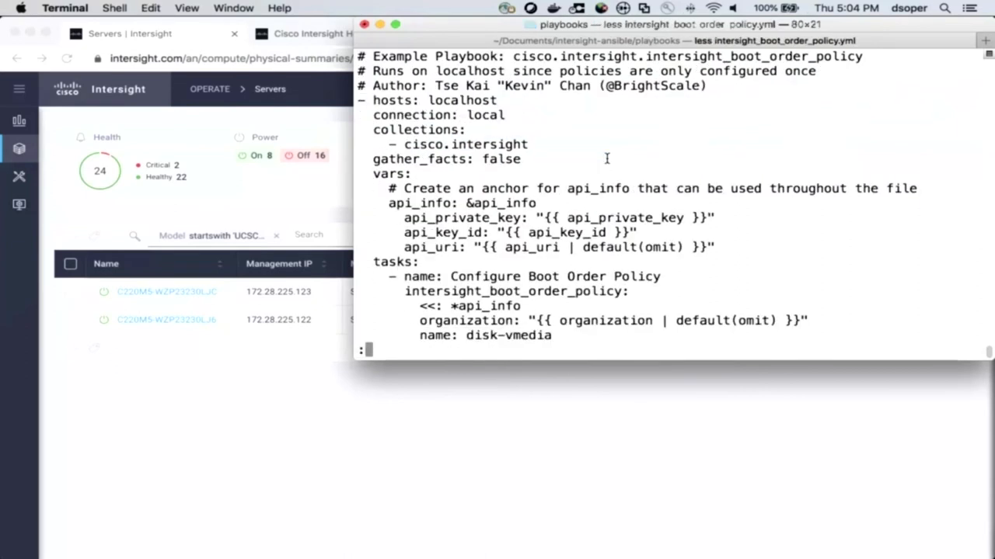
{"action": "scroll", "scroll_direction": "down", "scroll_amount": 3}
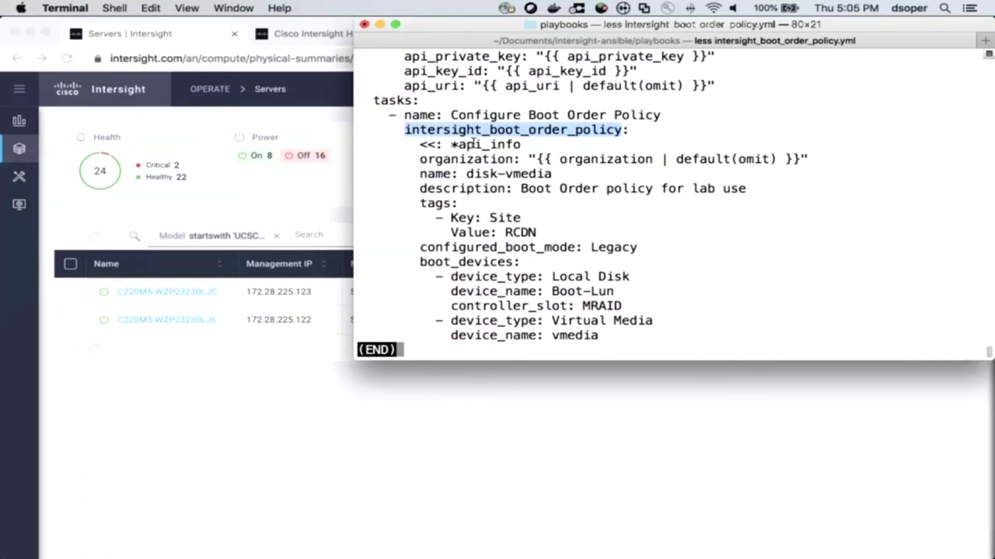
{"action": "mouse_move", "coordinate": [506, 218]}
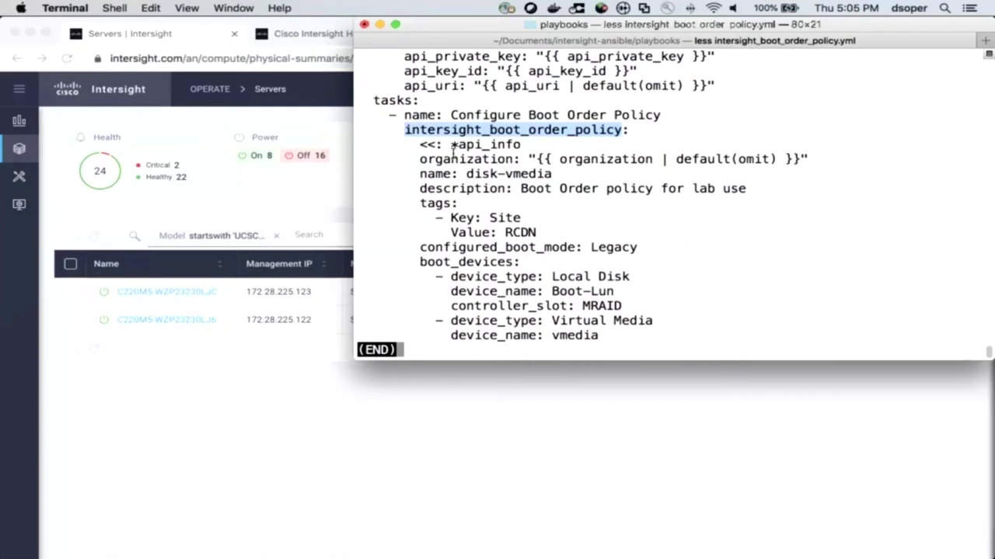
{"action": "mouse_move", "coordinate": [668, 204]}
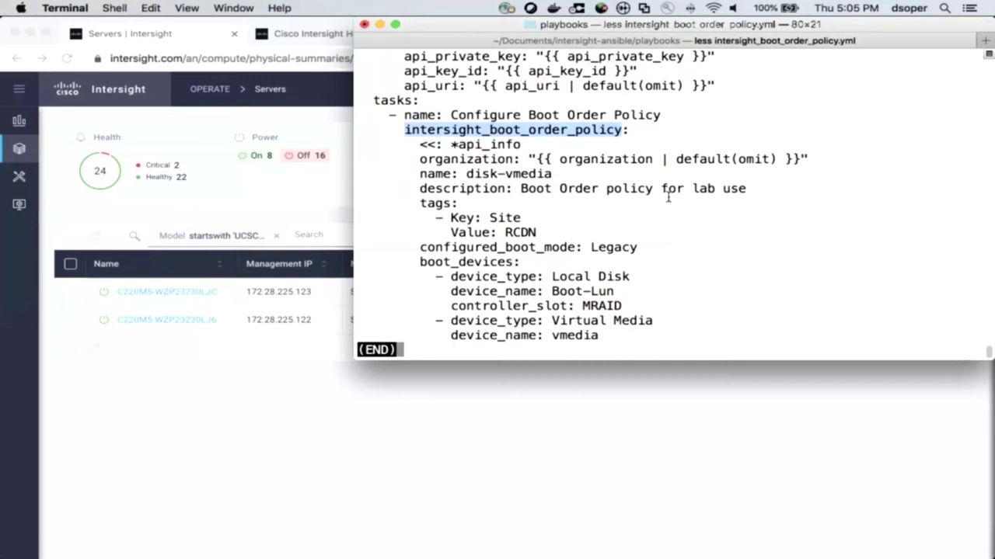
{"action": "double_click", "coordinate": [510, 174]}
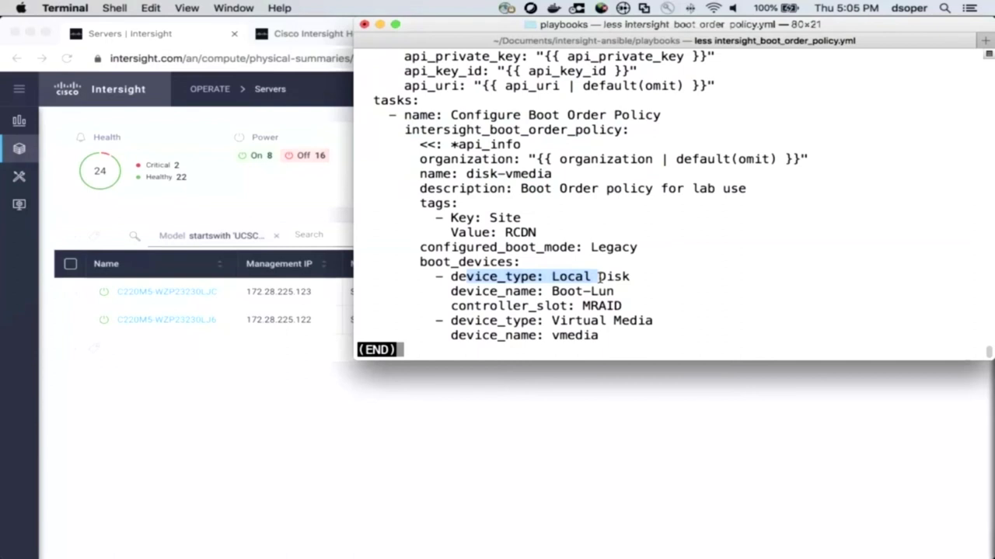
{"action": "mouse_move", "coordinate": [832, 286]}
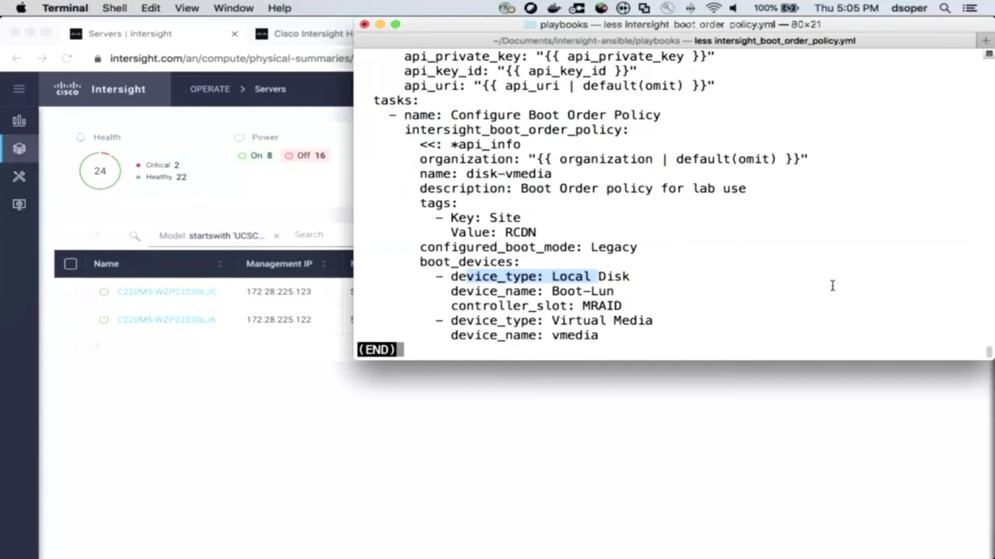
{"action": "key", "text": "q"}
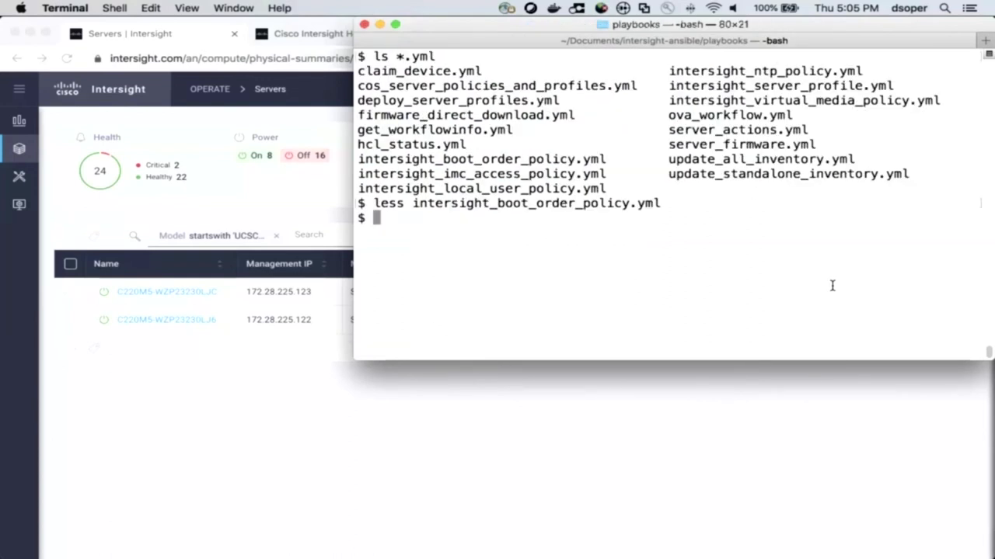
Step: Run ansible-playbook -i devnet_inventory intersight_boot_order_policy.yml, finishing ok=1 changed=0 failed=0
{"action": "type", "text": "ansig"}
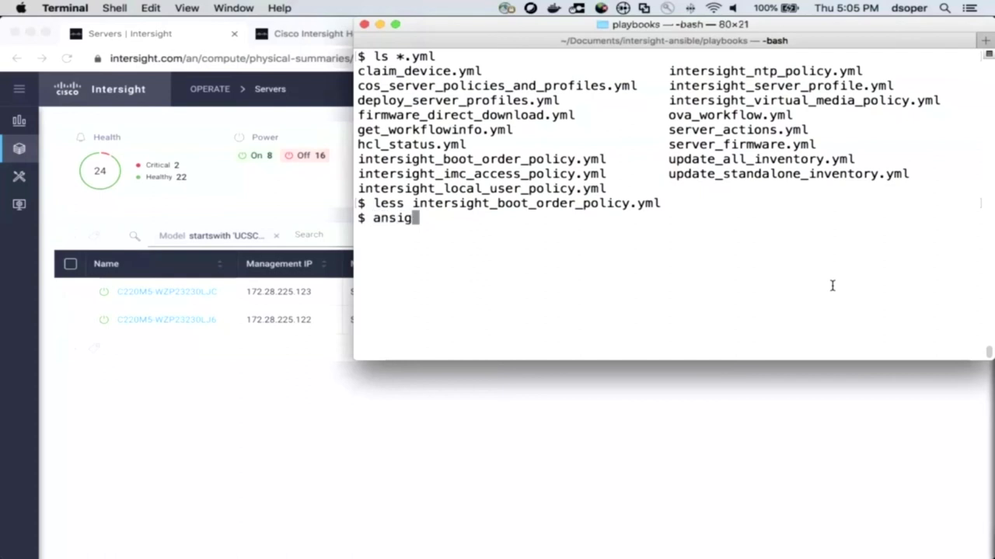
{"action": "type", "text": "ble-playbook -i"}
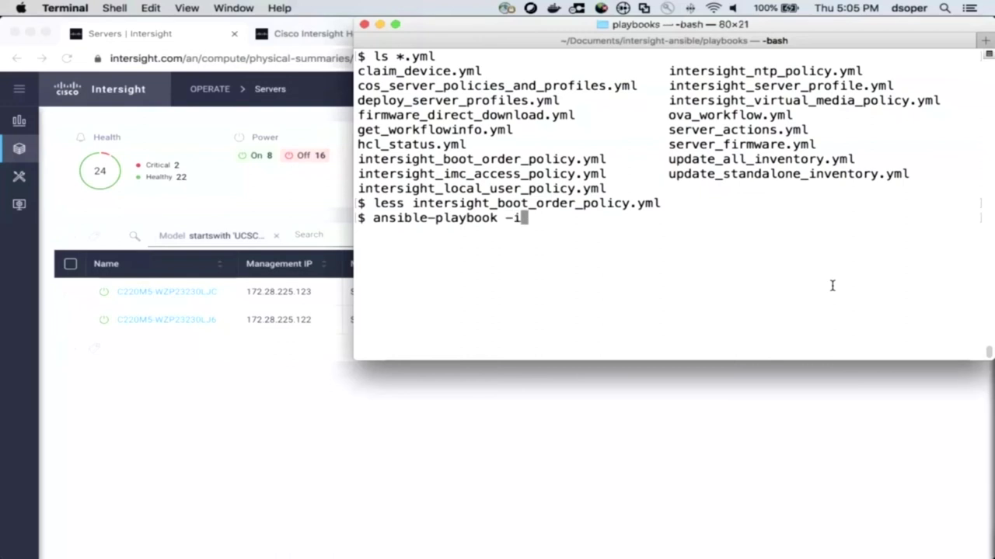
{"action": "type", "text": "devnet_inventory"}
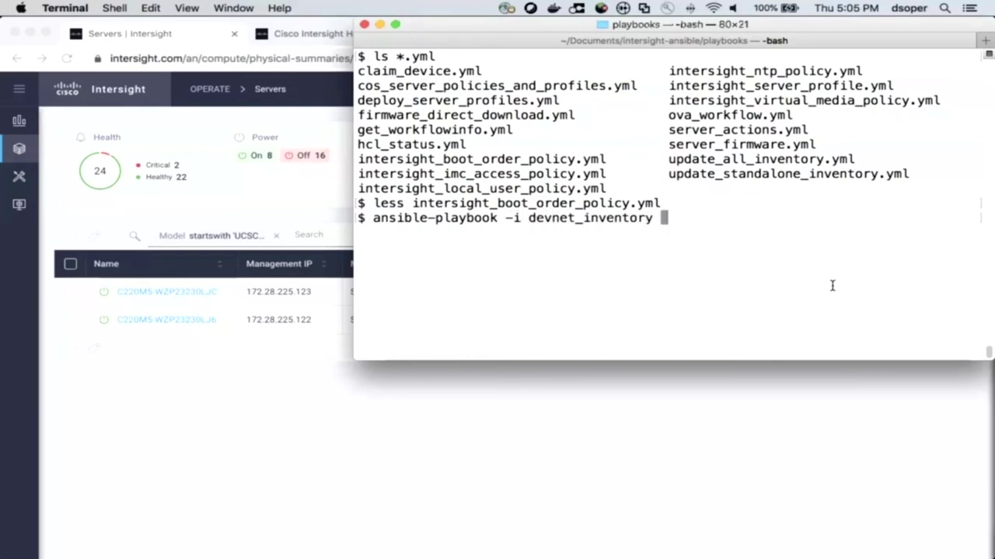
{"action": "type", "text": "intersight_boot_order_policy.yml"}
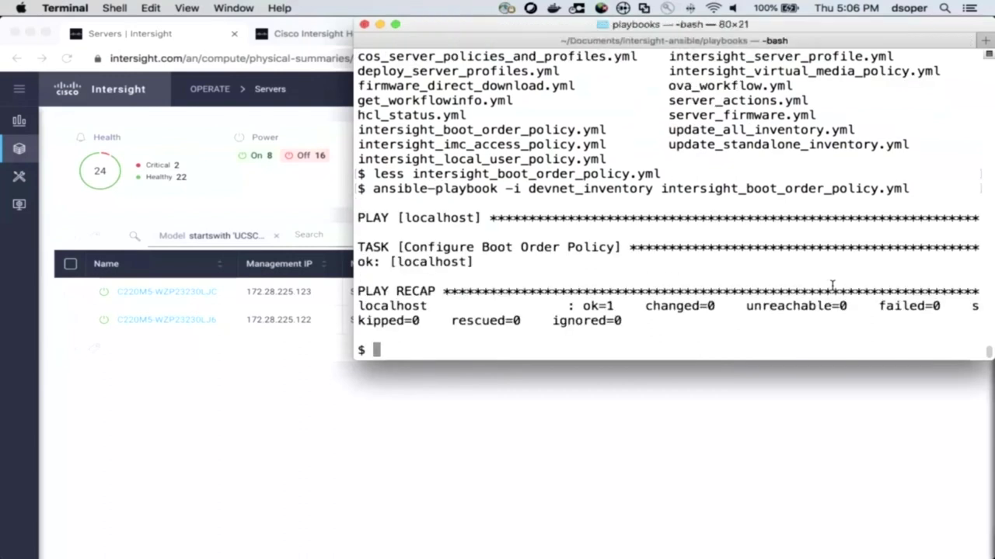
{"action": "mouse_move", "coordinate": [674, 205]}
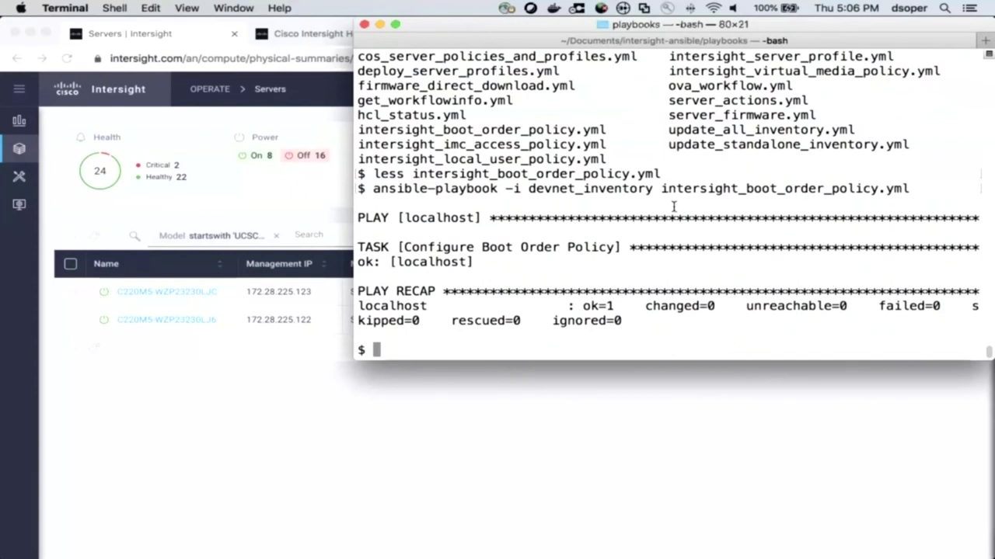
{"action": "double_click", "coordinate": [678, 307]}
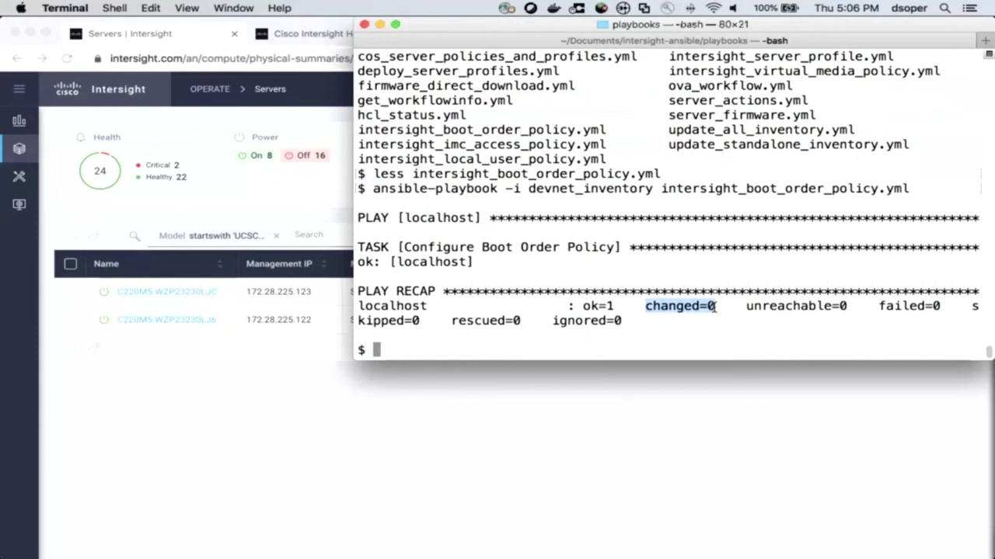
Step: Begin typing the next ansible and less commands at the prompt
{"action": "type", "text": "ansible"}
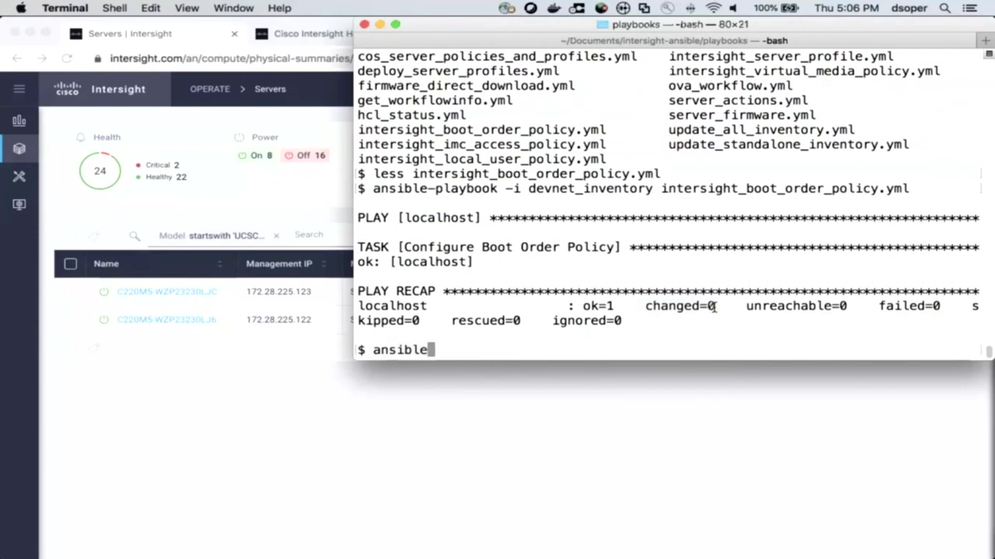
{"action": "type", "text": "less"}
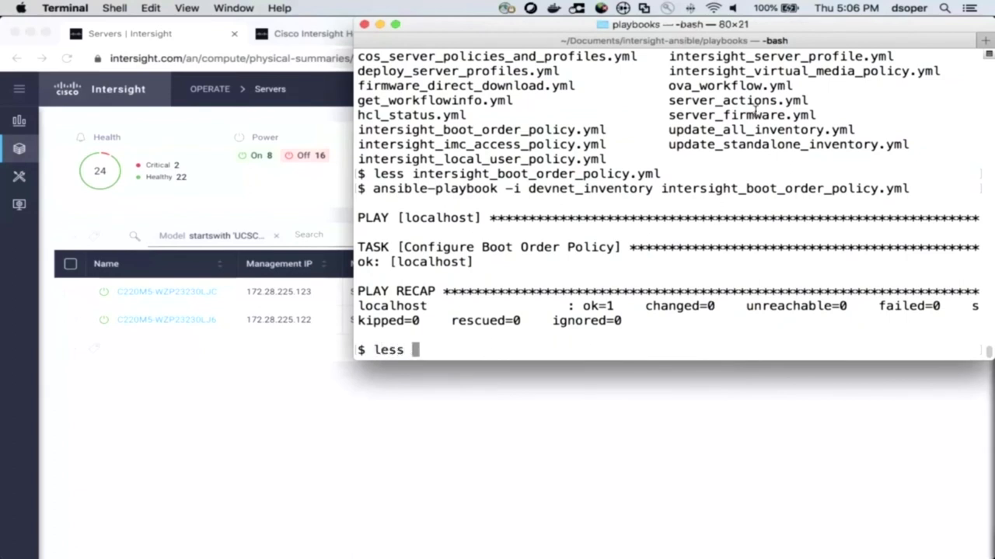
{"action": "mouse_move", "coordinate": [738, 144]}
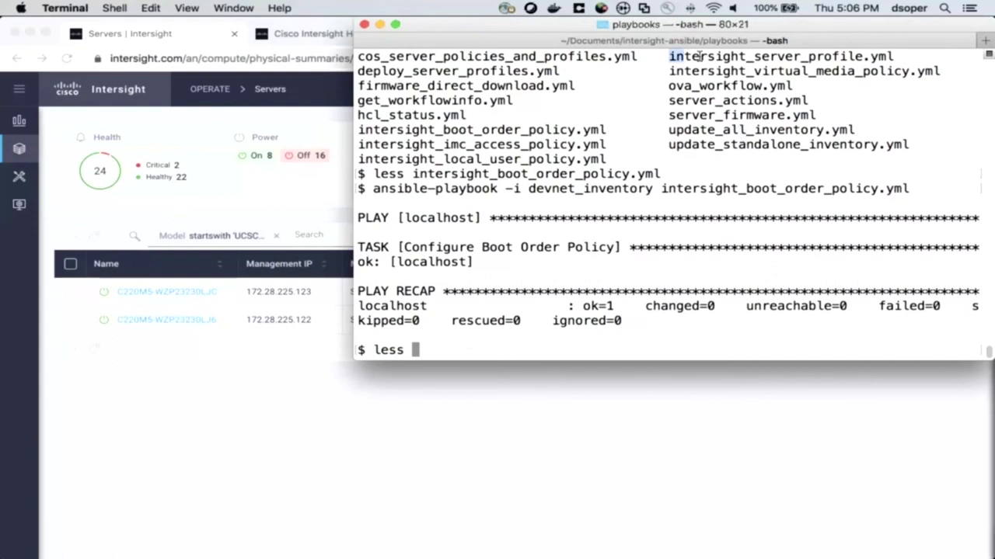
Step: View intersight_server_profile.yml in less and page down through its profile settings
{"action": "double_click", "coordinate": [777, 56]}
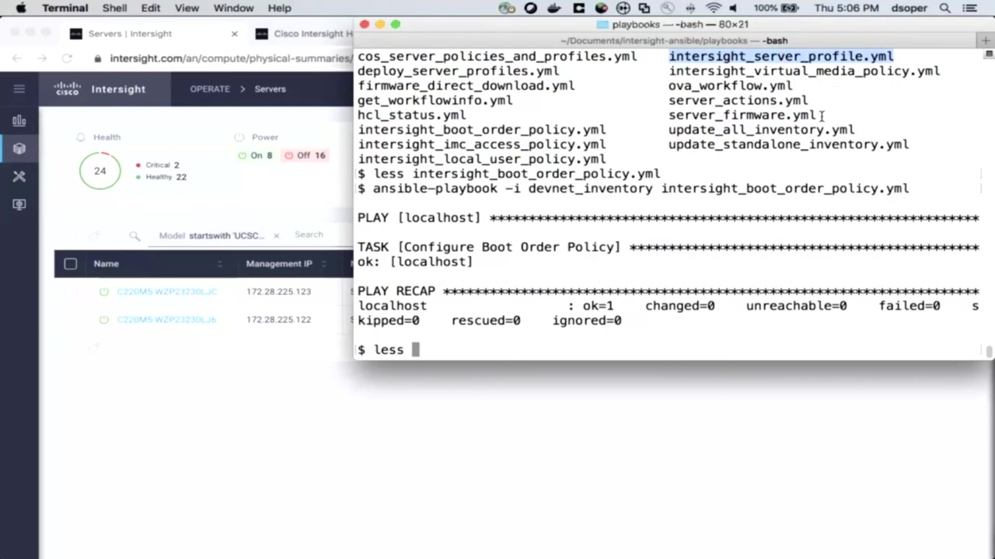
{"action": "type", "text": "intersight_server_profile.yml"}
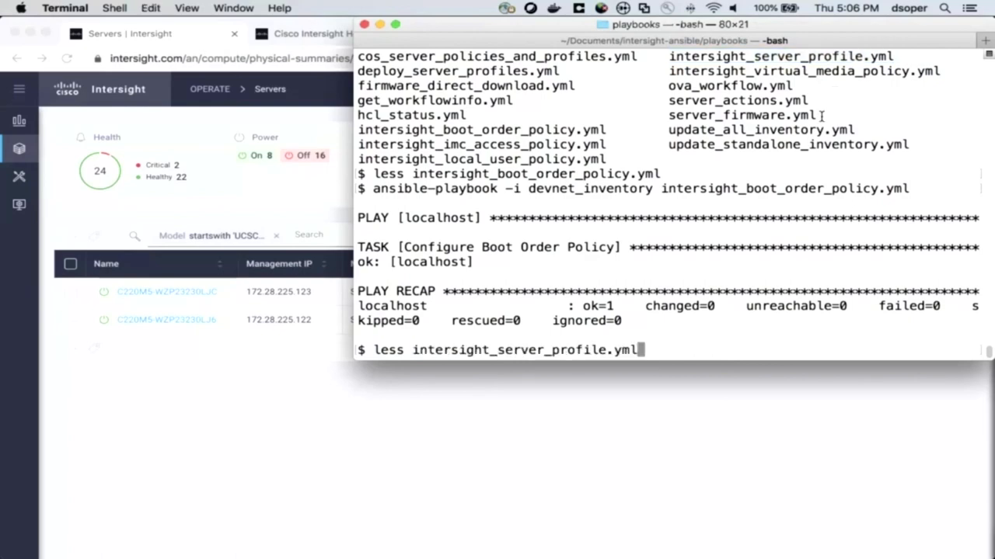
{"action": "key", "text": "Return"}
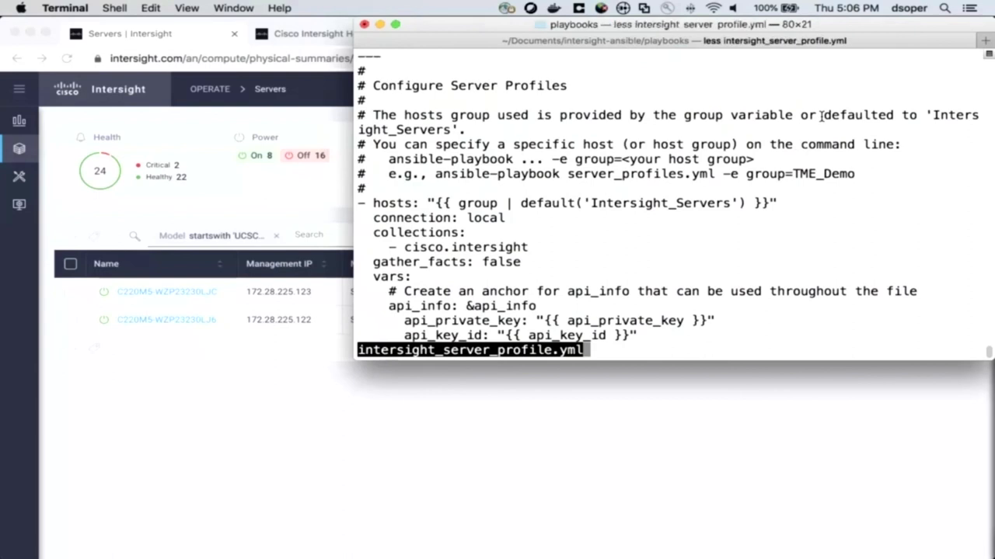
{"action": "scroll", "scroll_direction": "down", "scroll_amount": 3}
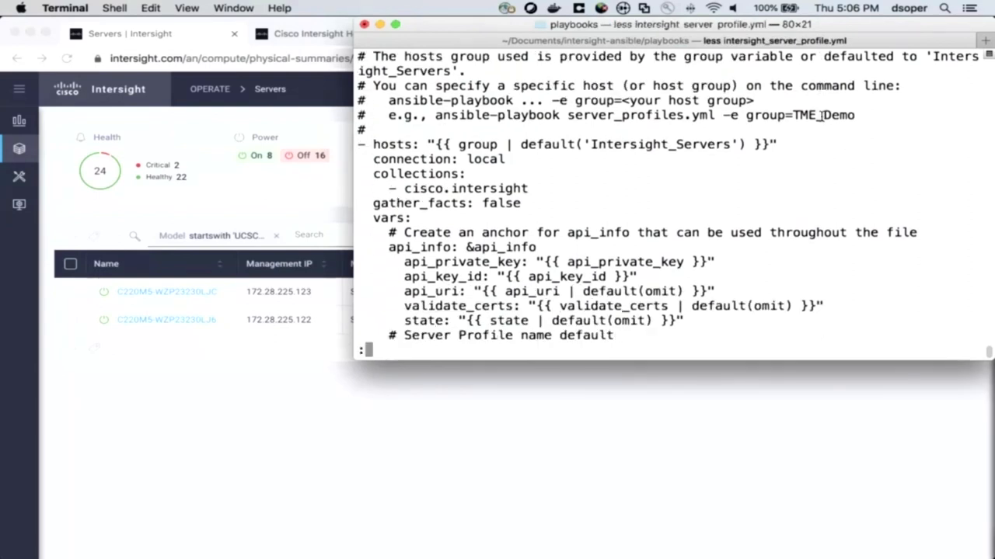
{"action": "scroll", "scroll_direction": "down", "scroll_amount": 3}
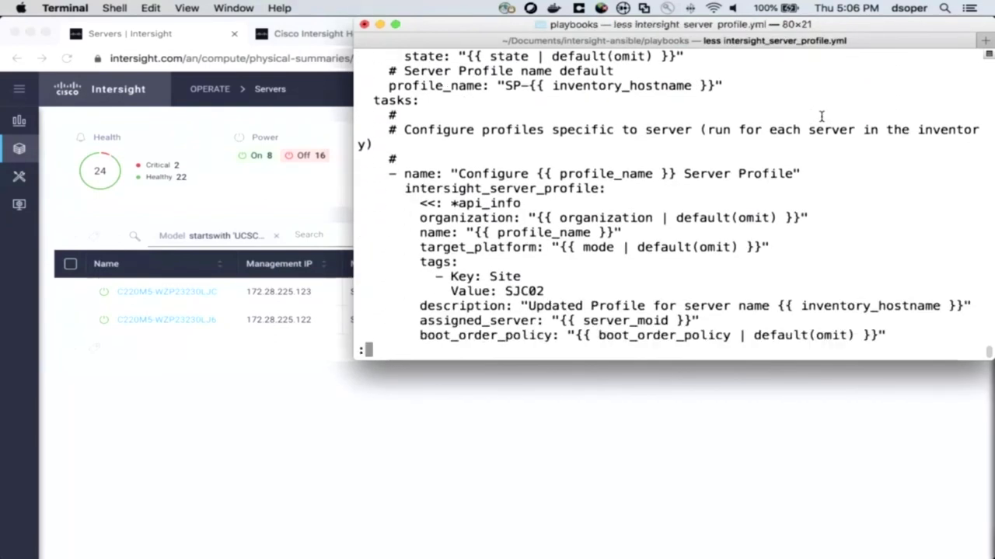
{"action": "scroll", "scroll_direction": "down", "scroll_amount": 3}
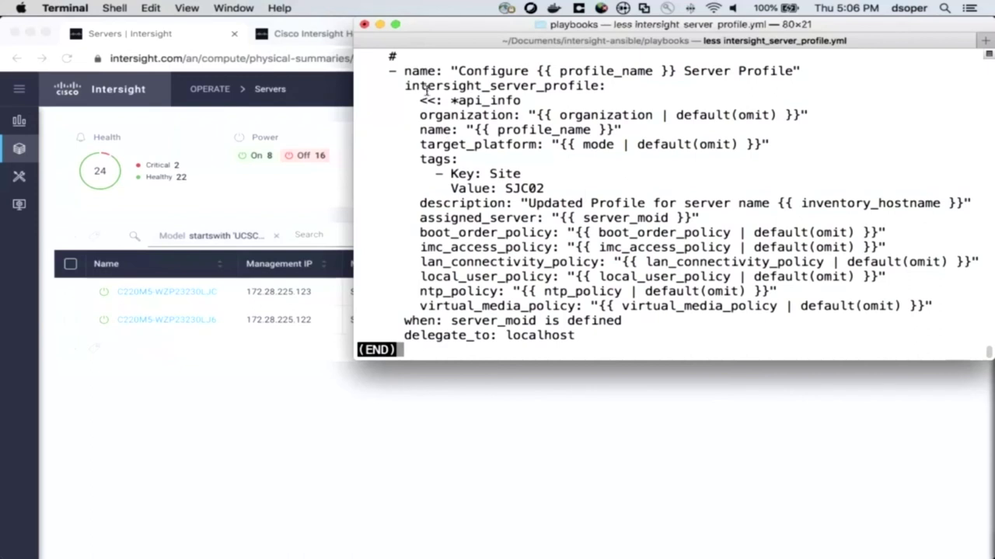
Step: Point out the intersight_server_profile module and its parameters before quitting the pager
{"action": "double_click", "coordinate": [498, 86]}
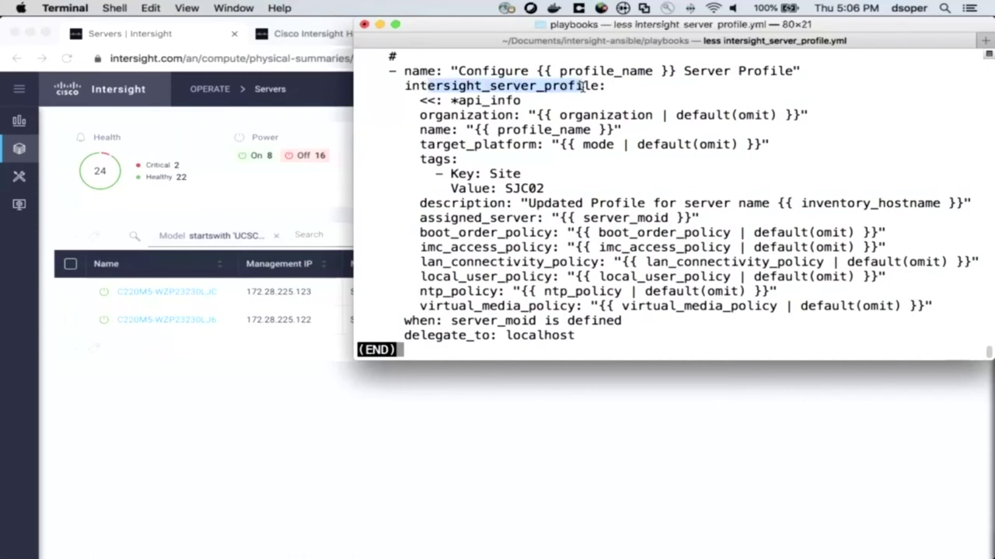
{"action": "mouse_move", "coordinate": [619, 218]}
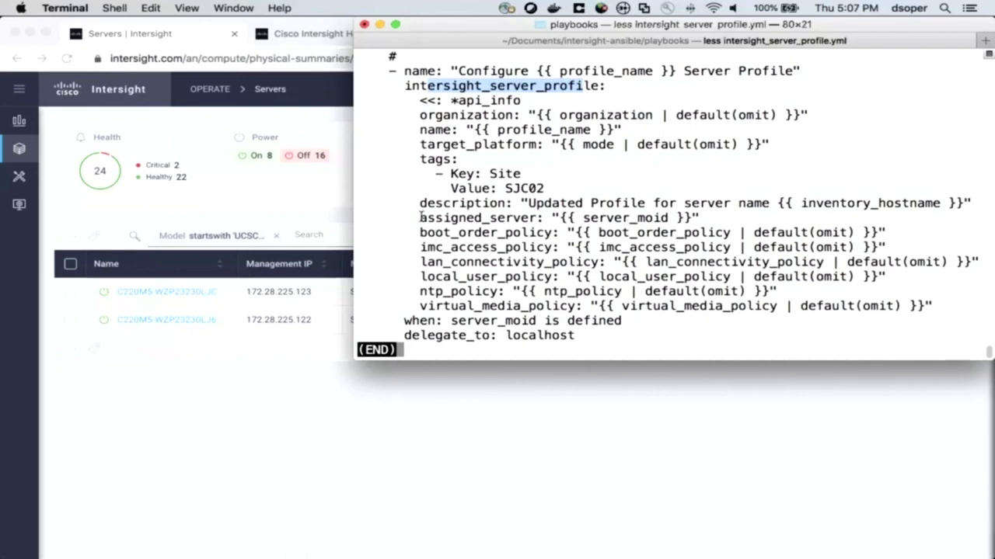
{"action": "double_click", "coordinate": [476, 218]}
{"action": "type", "text": "ansible-playbook"}
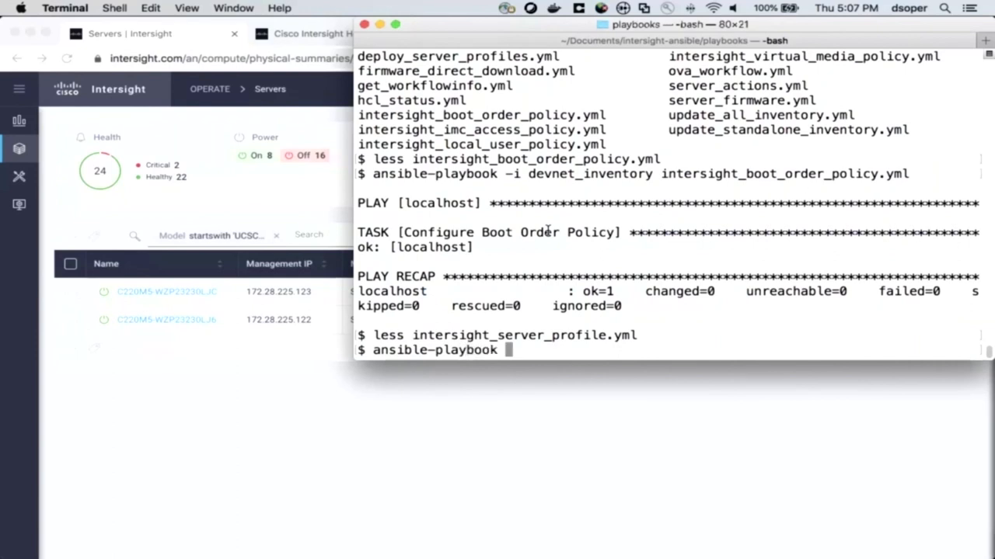
Step: Run intersight_server_profile.yml against devnet_inventory; both C220 M5 servers report changed=1, failed=0
{"action": "type", "text": "-i devnet_inventory"}
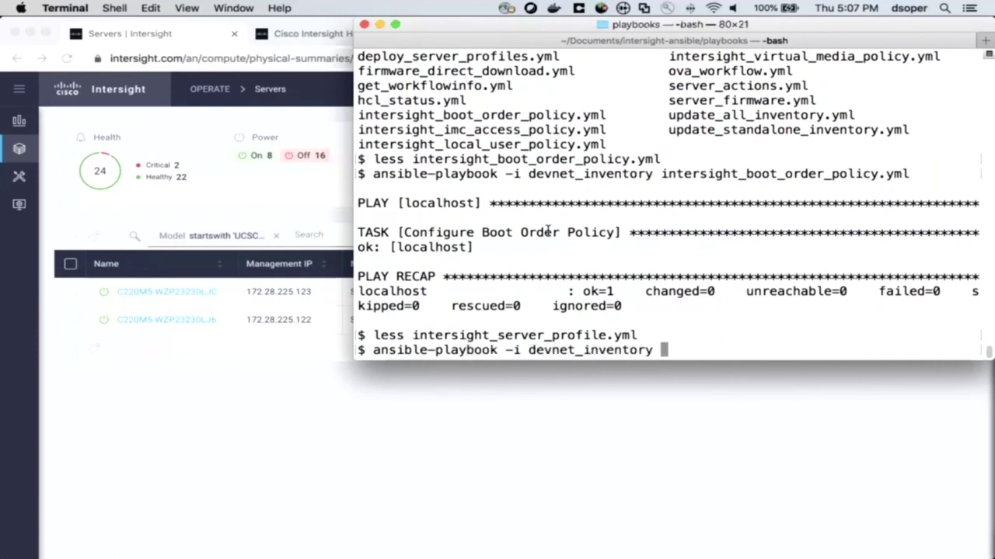
{"action": "type", "text": "intersight_server_profile.yml"}
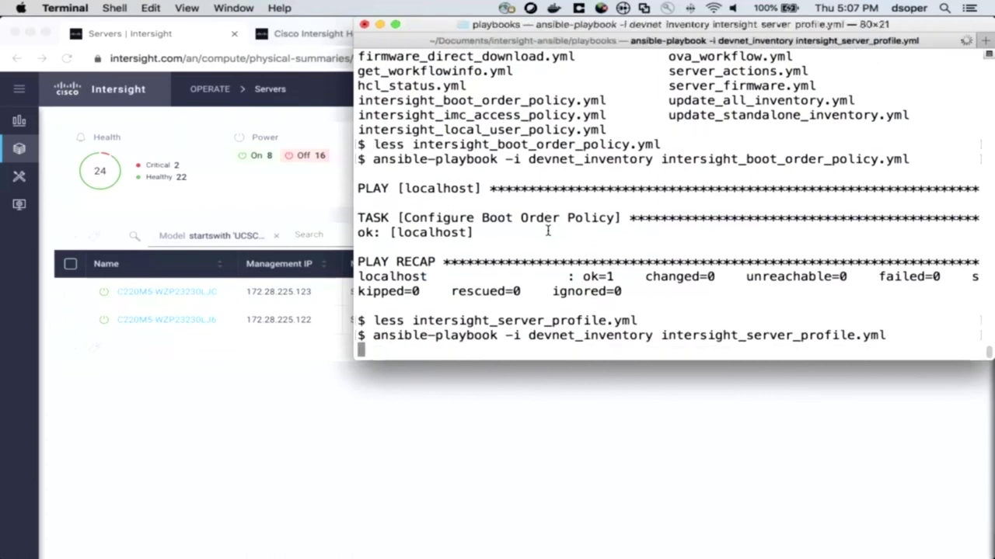
{"action": "key", "text": "Return"}
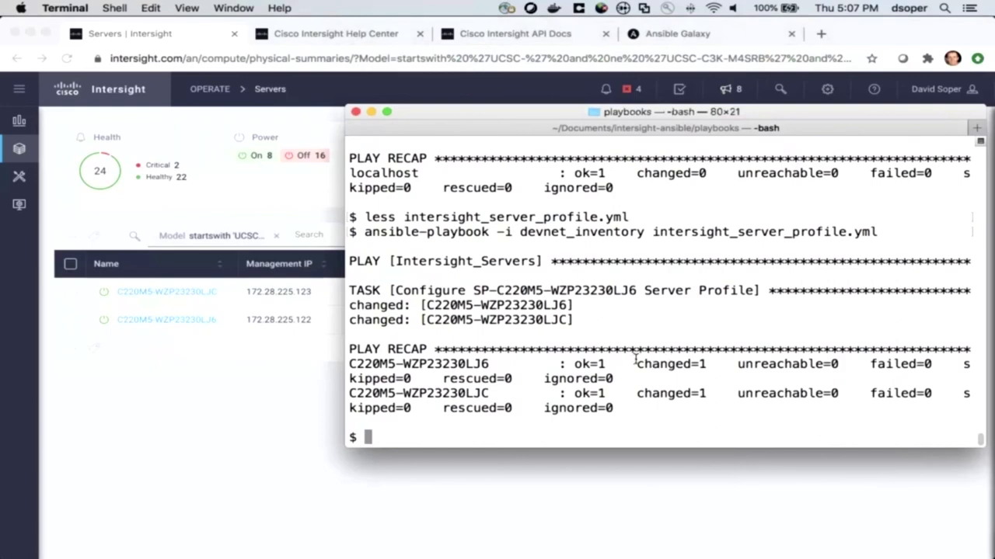
{"action": "double_click", "coordinate": [671, 364]}
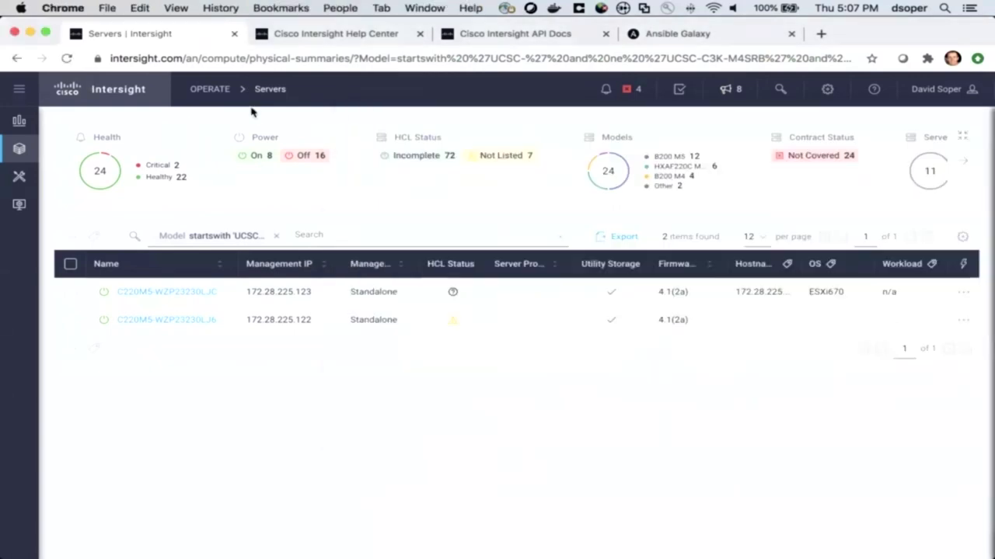
Step: Show 50 servers per page and open the SP-C220M5-WZP23230LJC profile, still Not Deployed
{"action": "left_click", "coordinate": [751, 237]}
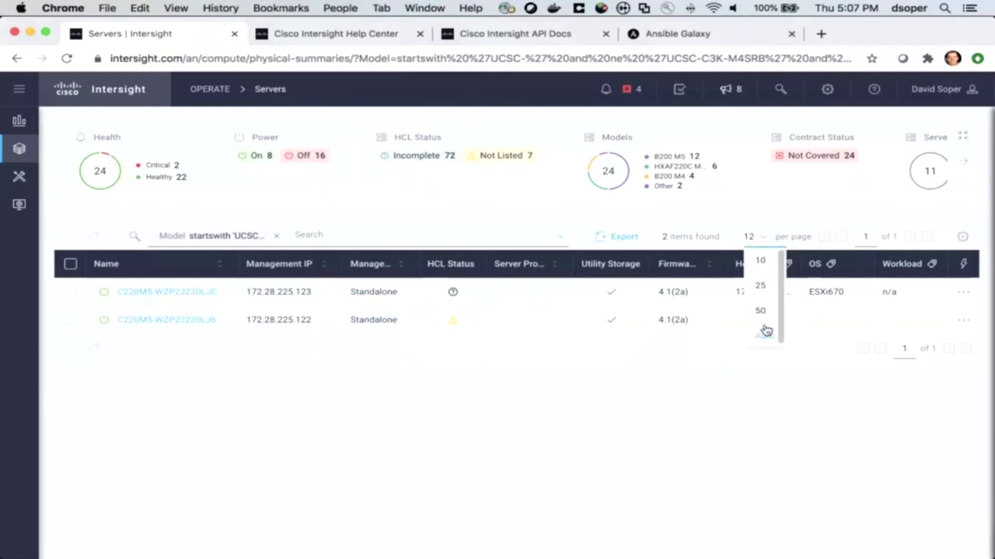
{"action": "left_click", "coordinate": [759, 311]}
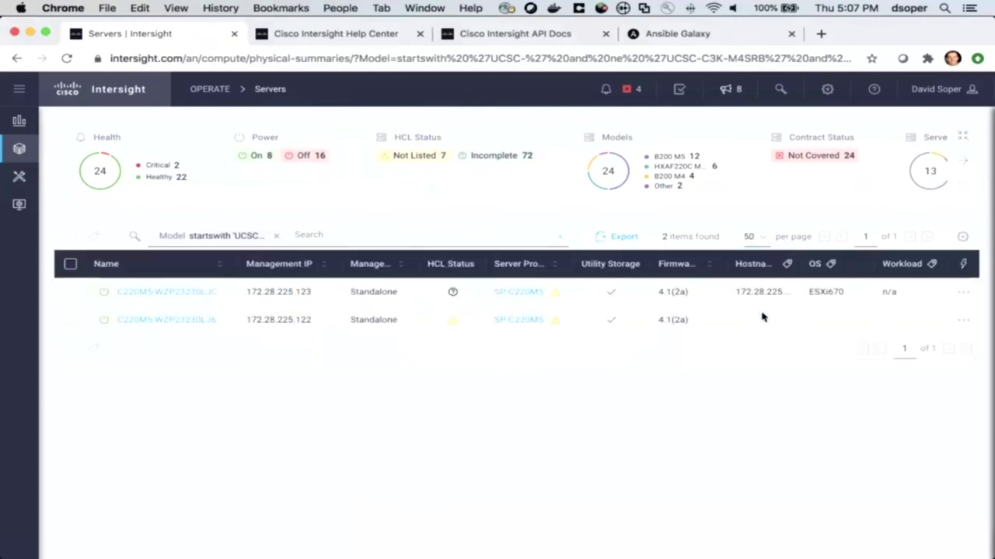
{"action": "mouse_move", "coordinate": [525, 295]}
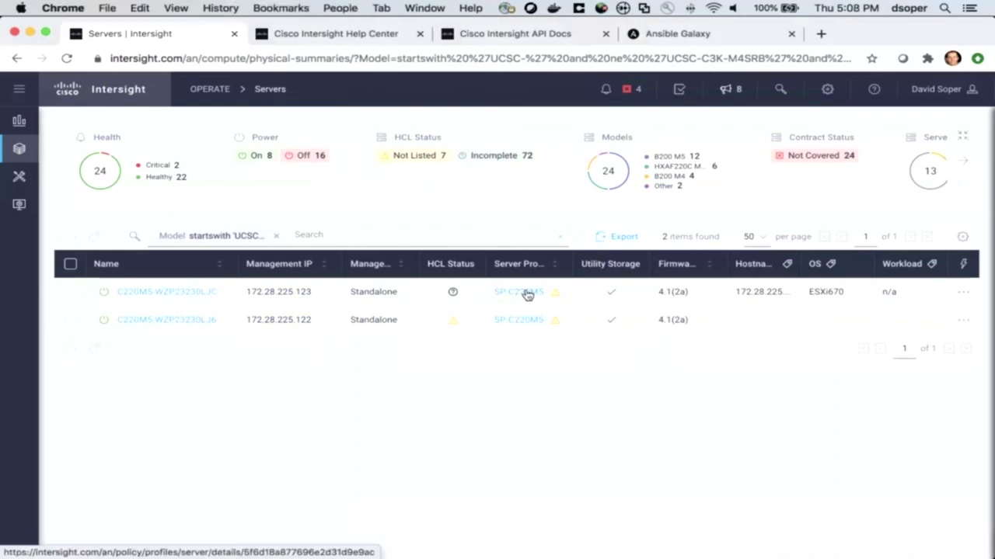
{"action": "left_click", "coordinate": [517, 292]}
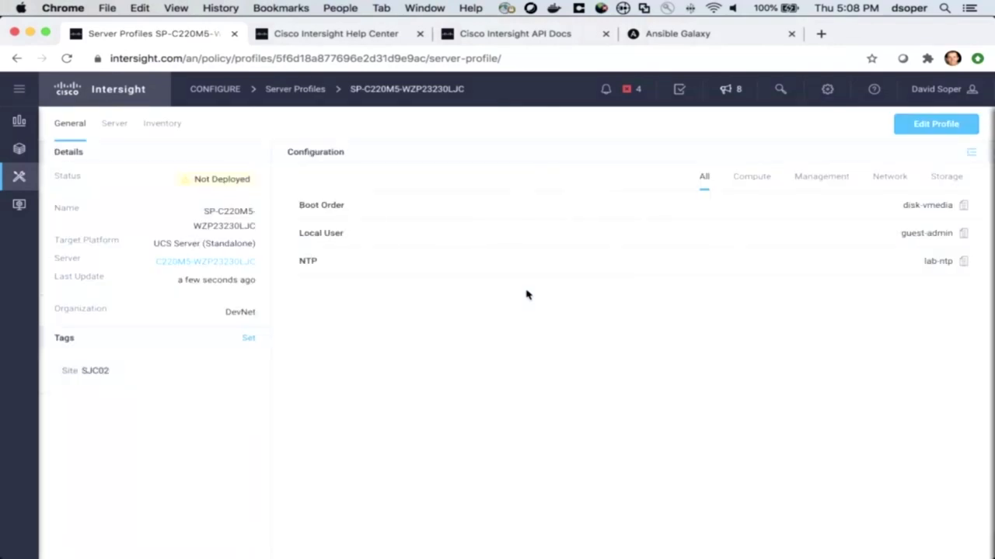
{"action": "mouse_move", "coordinate": [915, 215]}
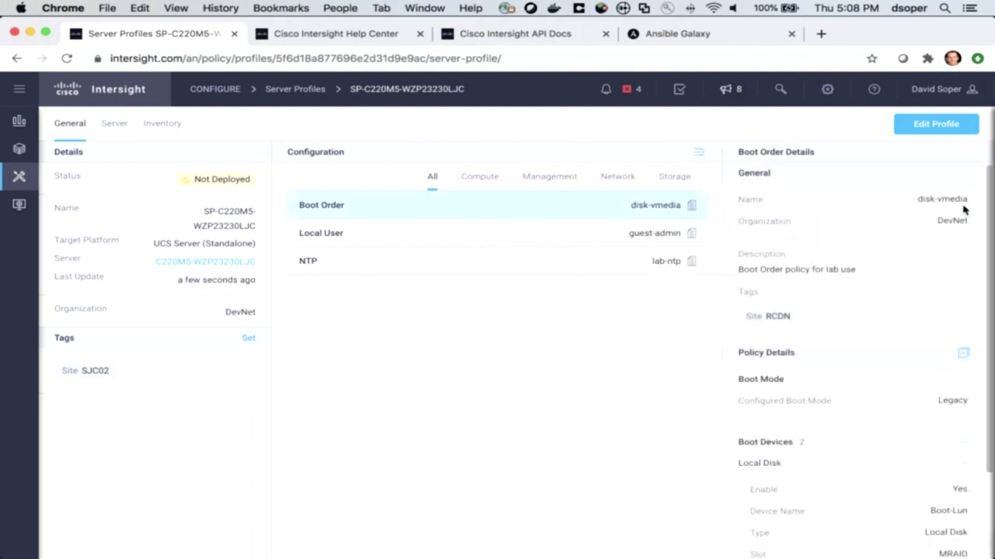
{"action": "mouse_move", "coordinate": [230, 194]}
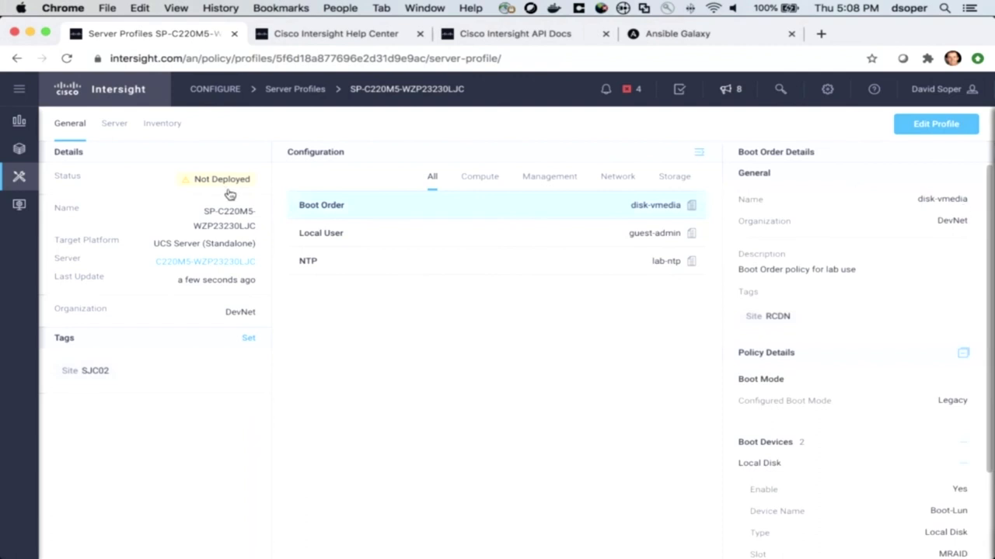
{"action": "mouse_move", "coordinate": [220, 181]}
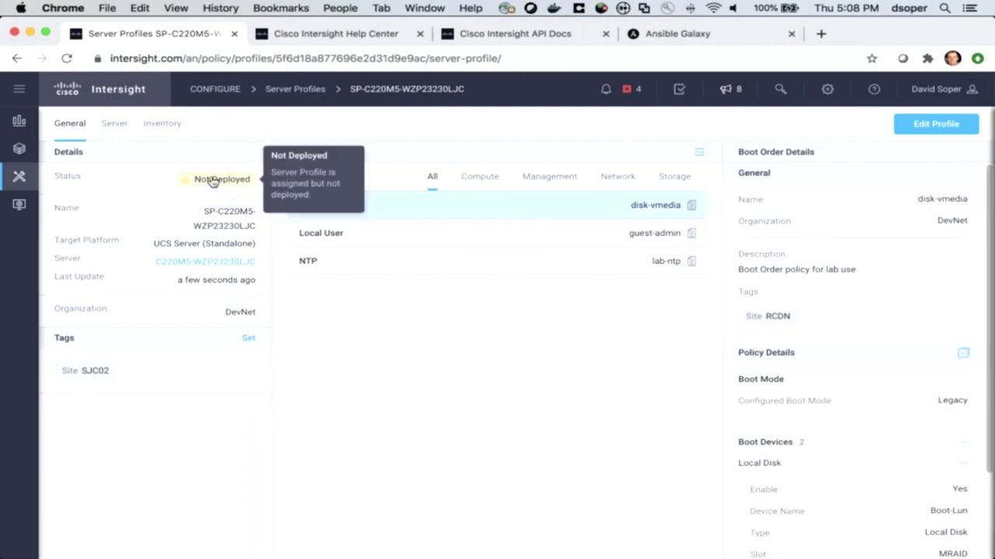
{"action": "mouse_move", "coordinate": [236, 193]}
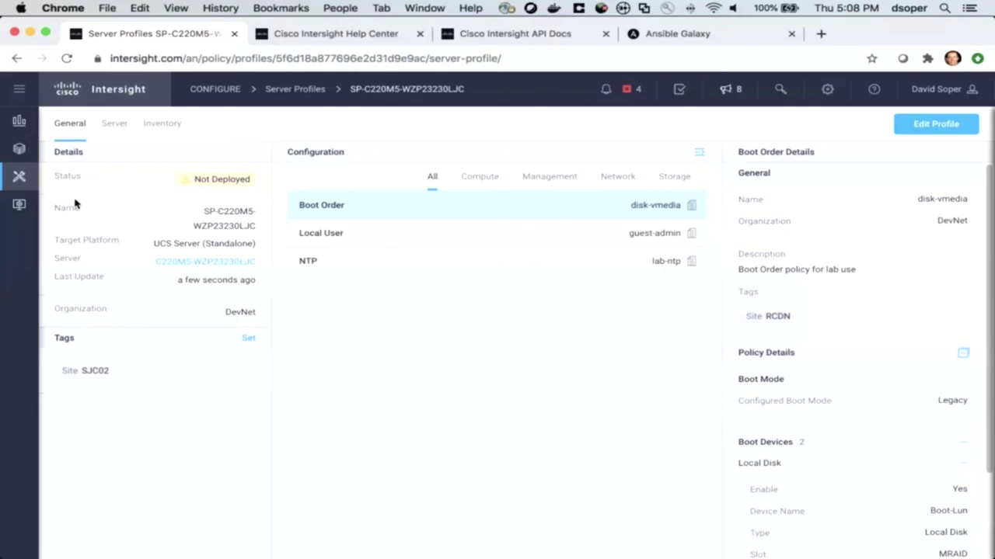
{"action": "mouse_move", "coordinate": [106, 236]}
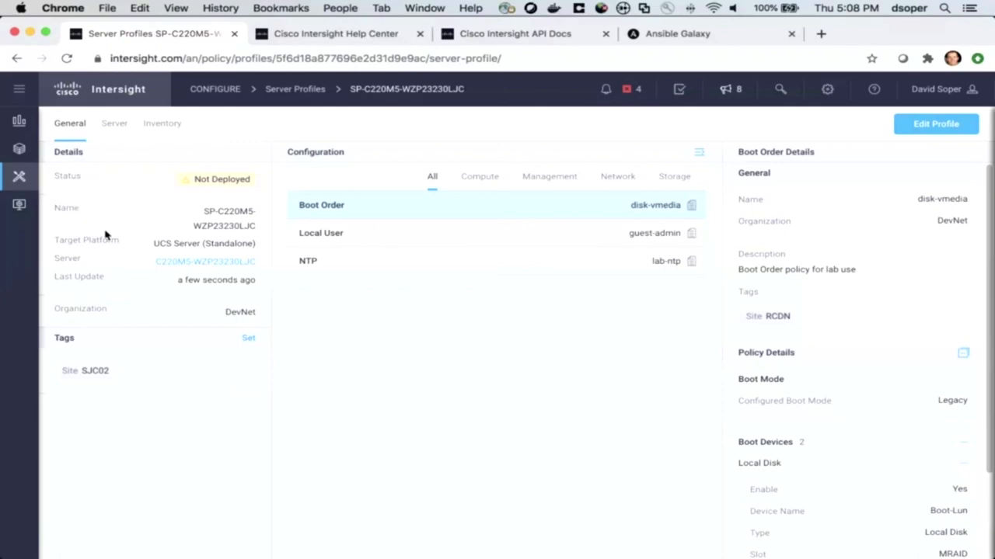